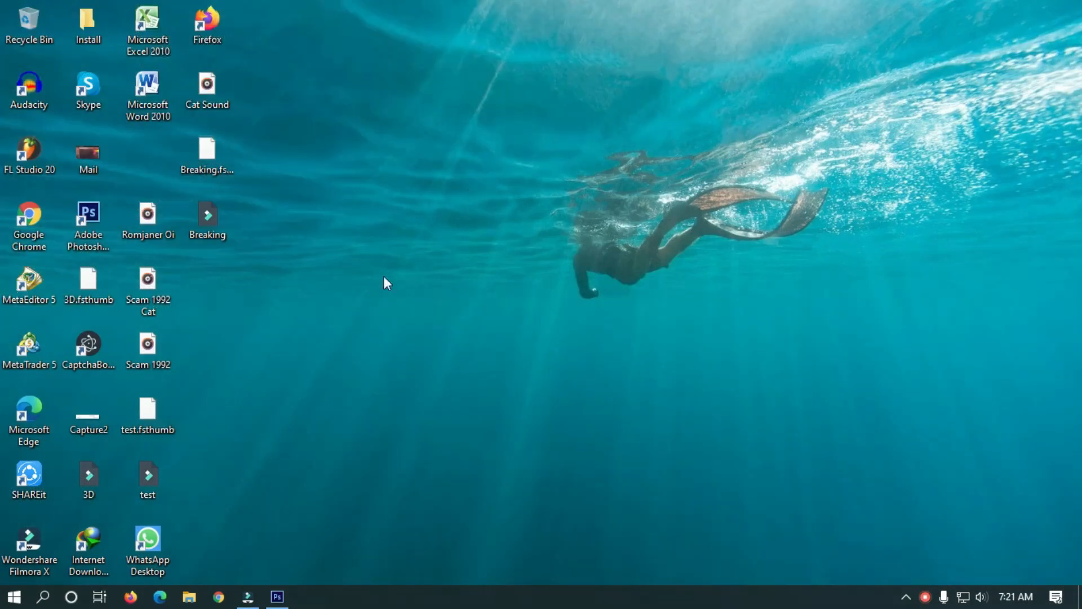
# - Open the JPEG portrait of the man in a hat before the snowy mountain
pyautogui.click(277, 596)
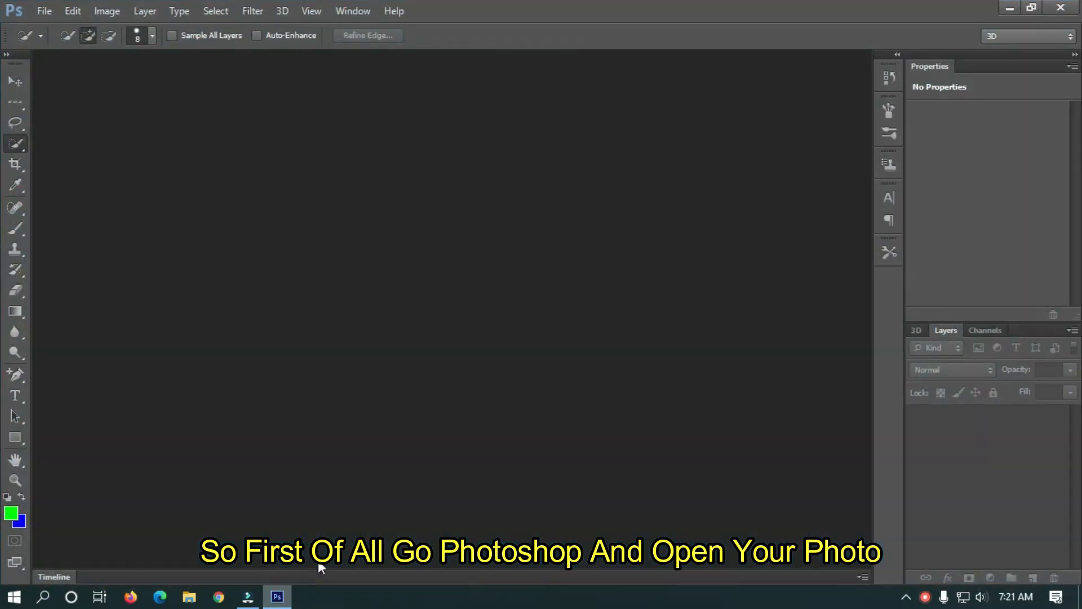
pyautogui.click(43, 10)
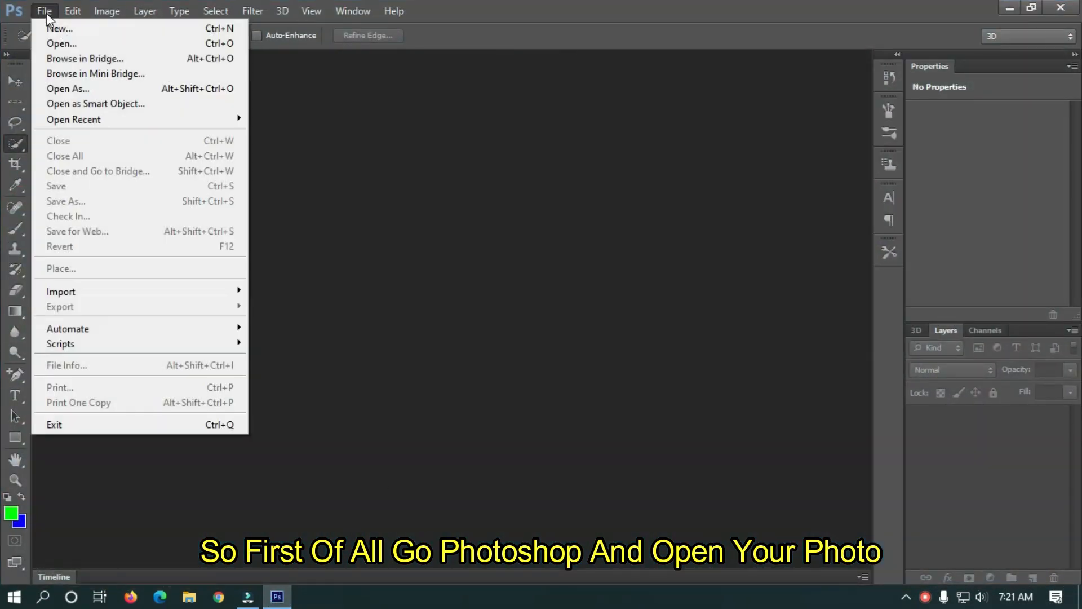
pyautogui.click(62, 44)
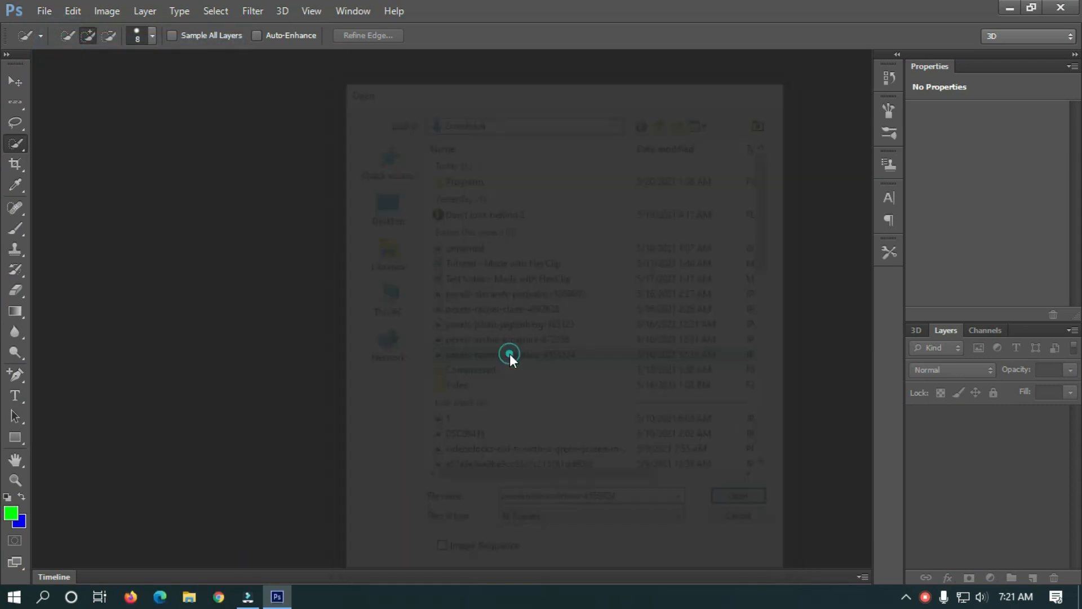
pyautogui.click(737, 495)
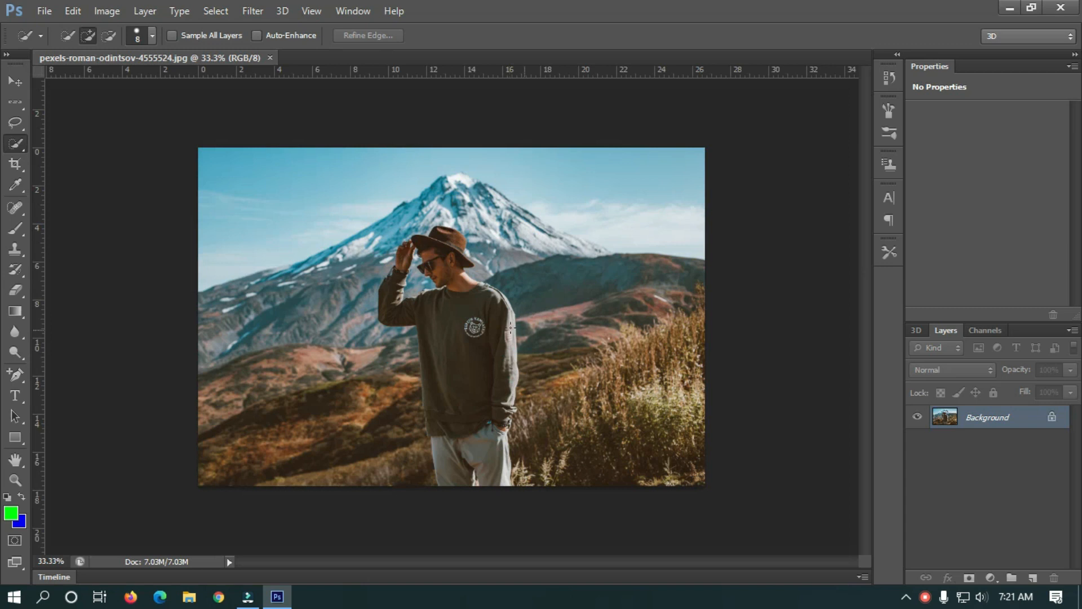
pyautogui.moveTo(493, 334)
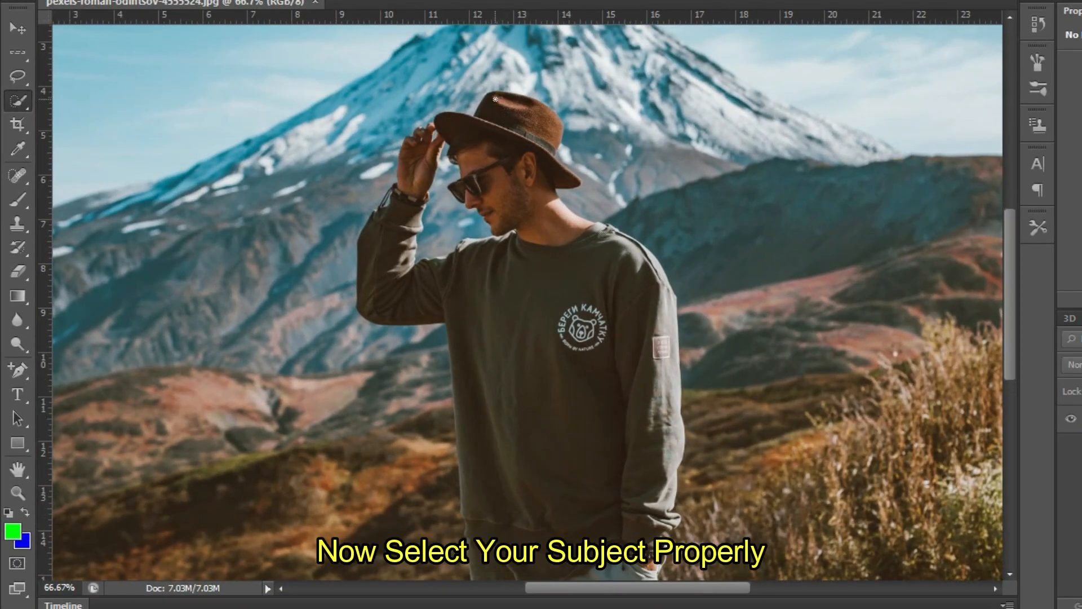
# - Quick-select the man and smooth the selection edge with a 2-pixel sample radius
pyautogui.click(491, 98)
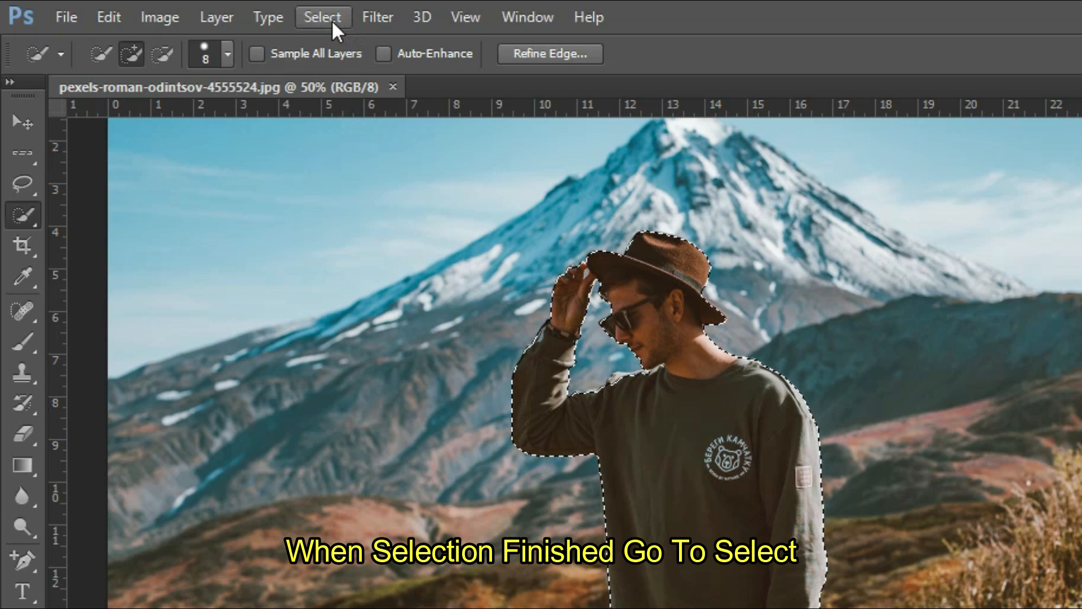
pyautogui.click(322, 17)
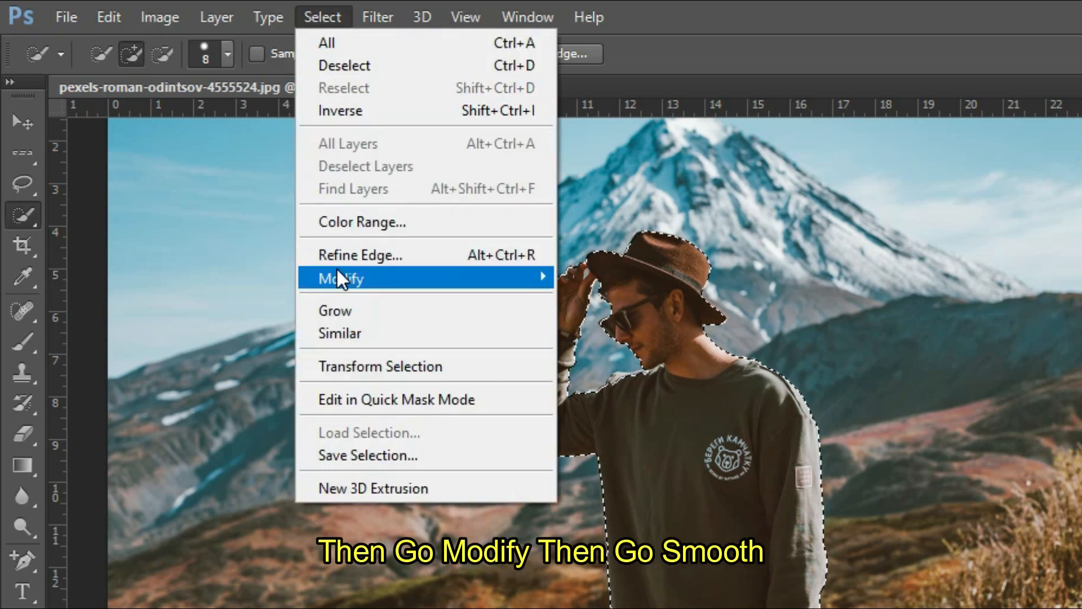
pyautogui.moveTo(339, 278)
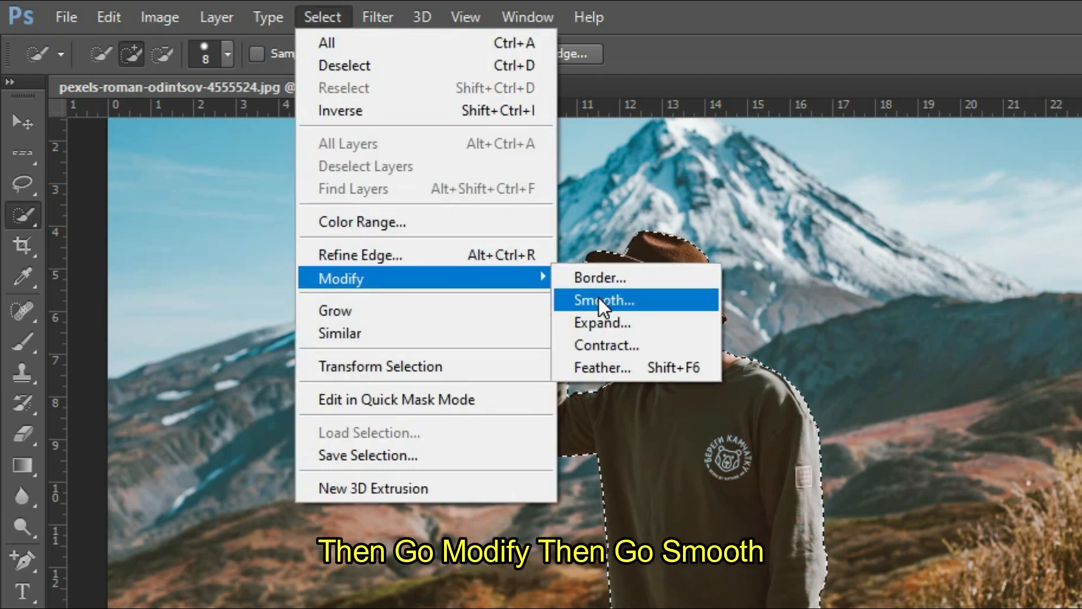
pyautogui.click(602, 300)
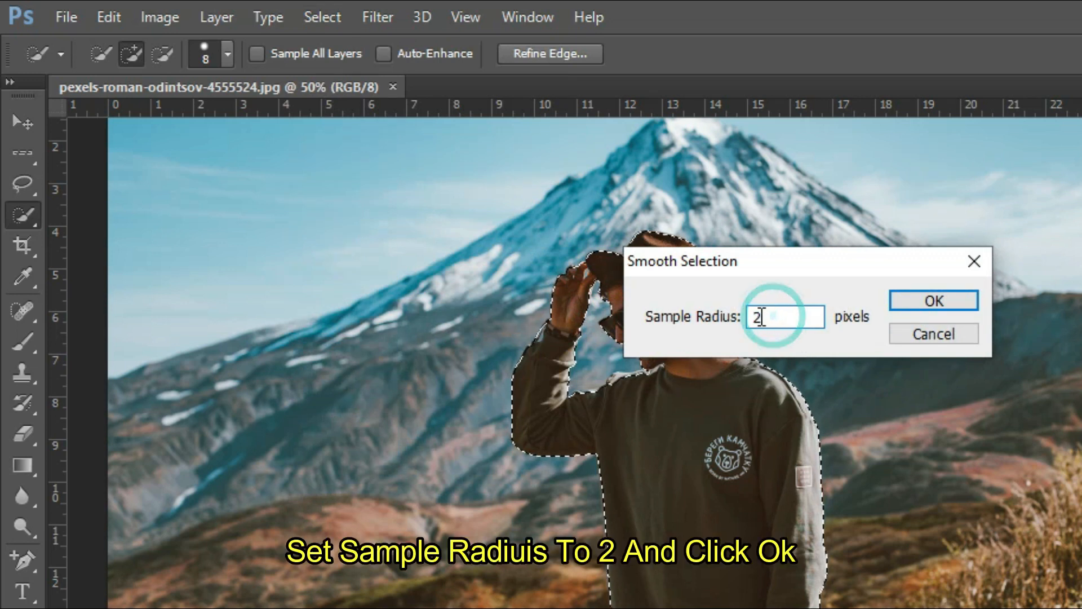
pyautogui.tripleClick(783, 316)
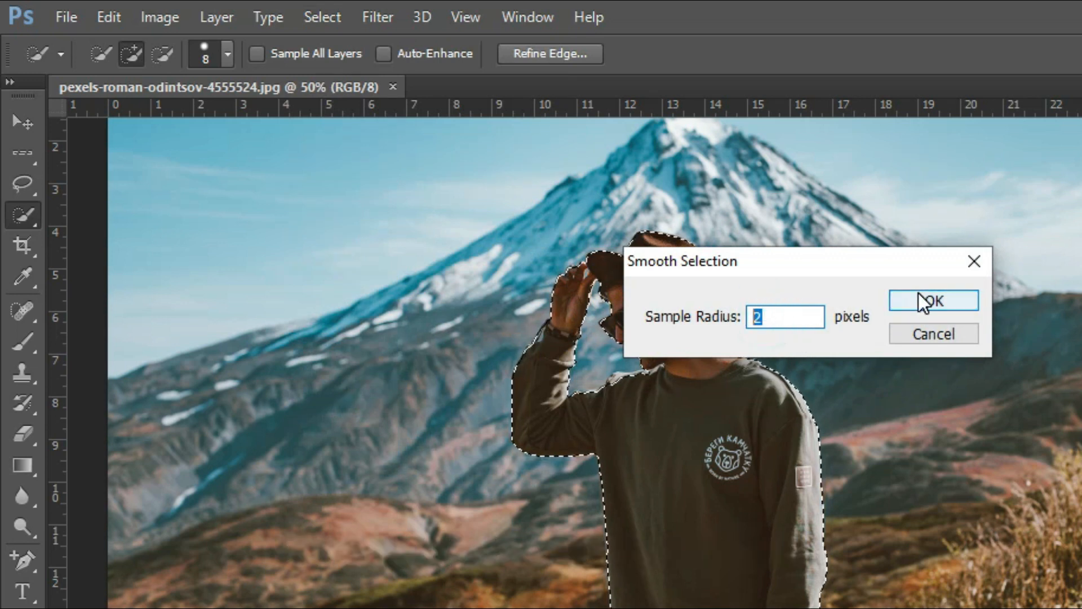
pyautogui.click(932, 301)
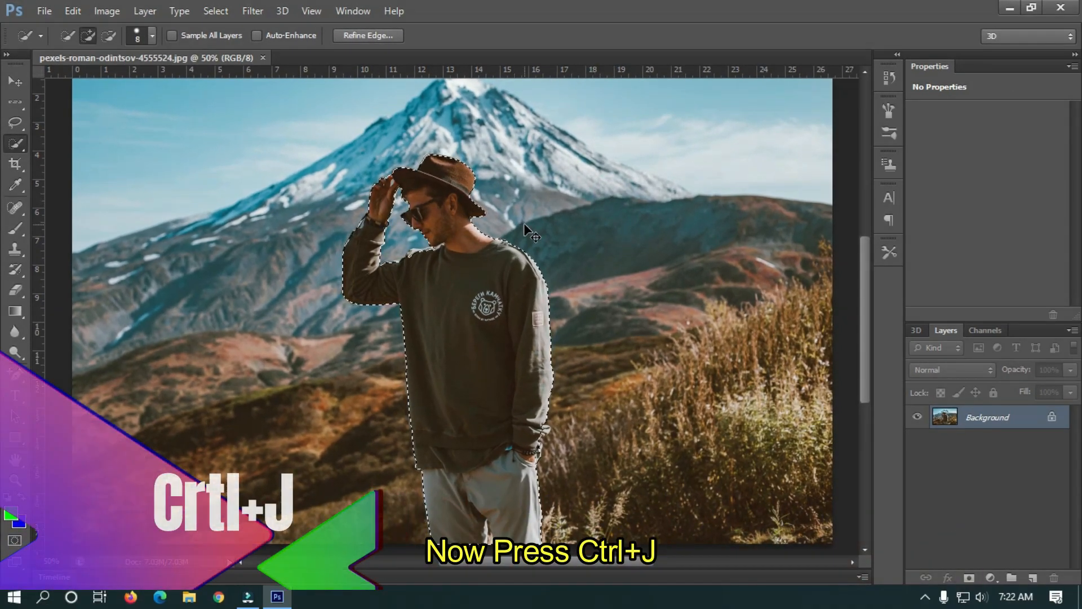
# - Duplicate the selected man to Layer 1 (Ctrl+J) and toggle Background visibility to check the cut-out
pyautogui.press('ctrl+j')
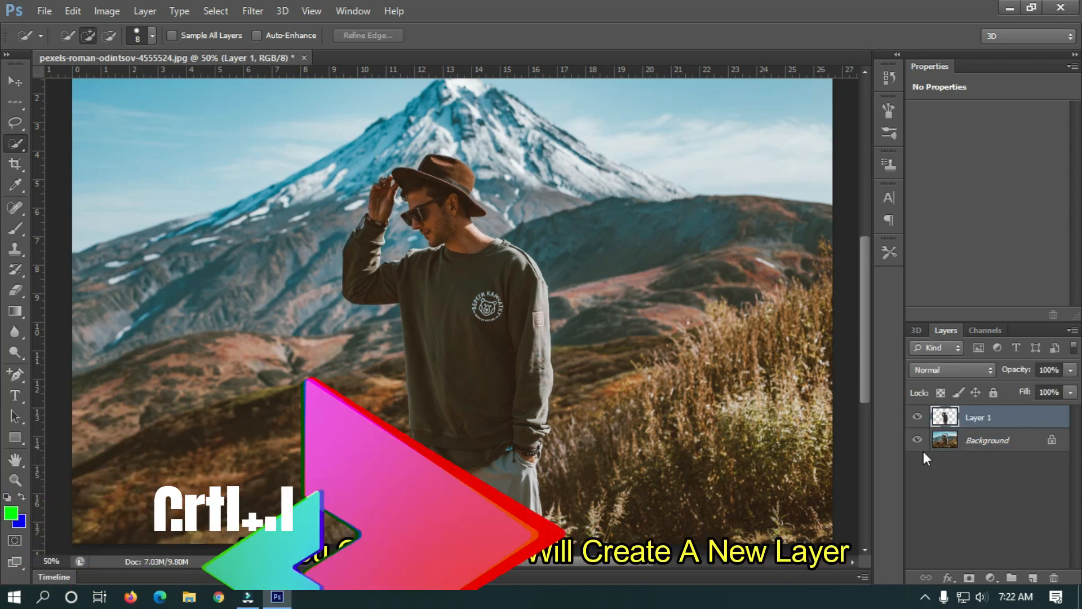
pyautogui.click(917, 439)
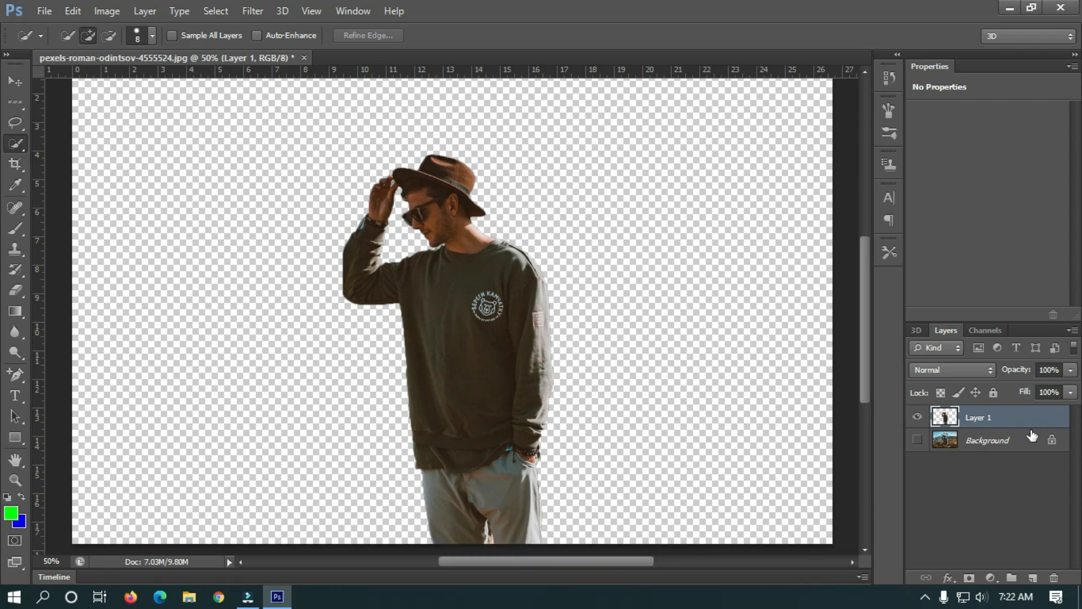
pyautogui.click(917, 440)
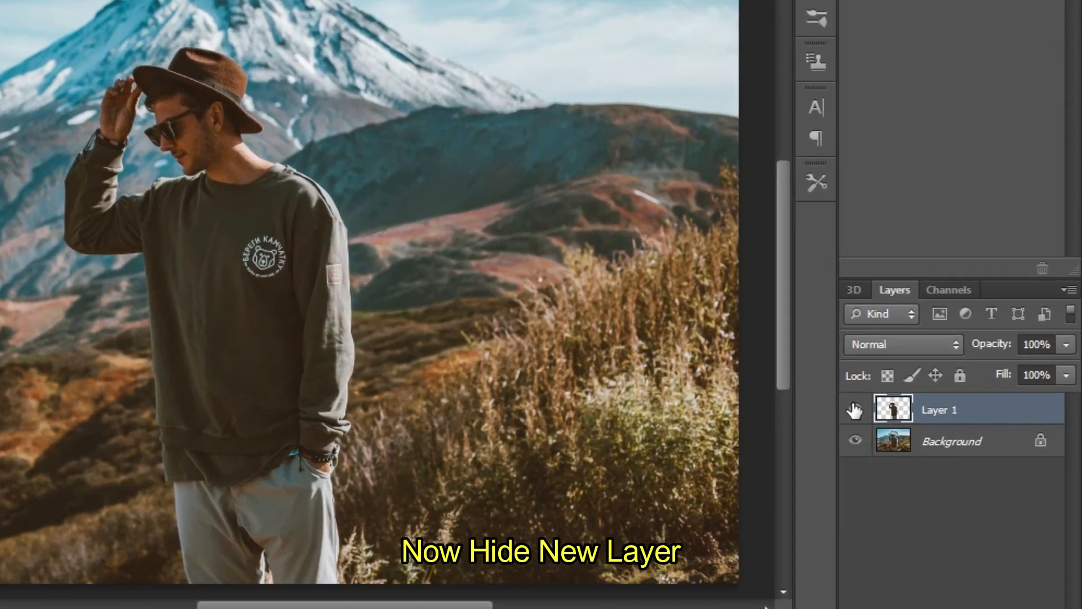
# - Hide Layer 1, load its outline as a selection, and target the Background layer
pyautogui.click(855, 409)
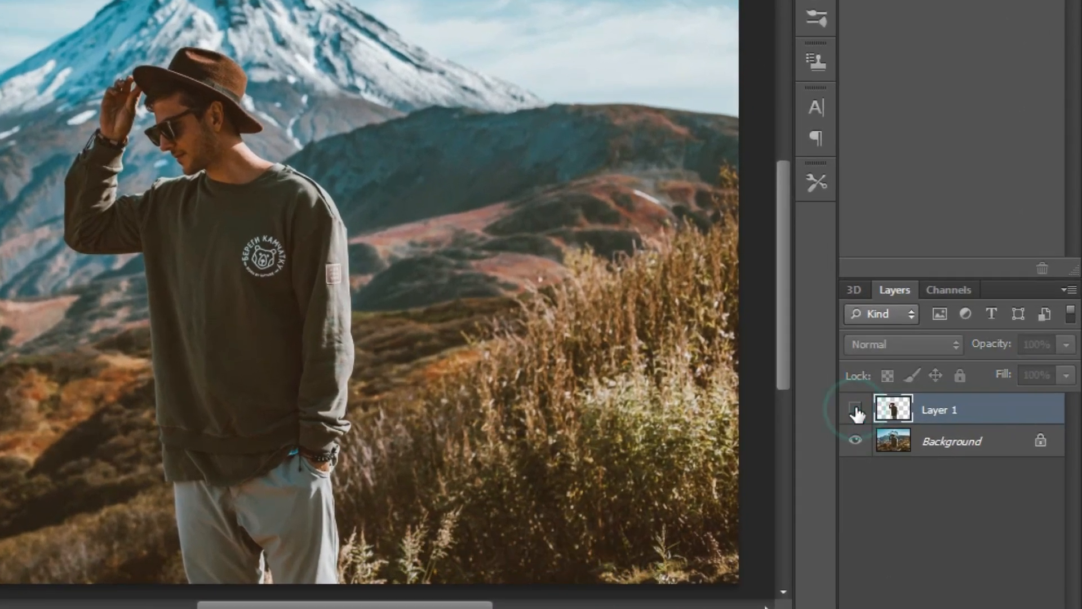
pyautogui.click(854, 409)
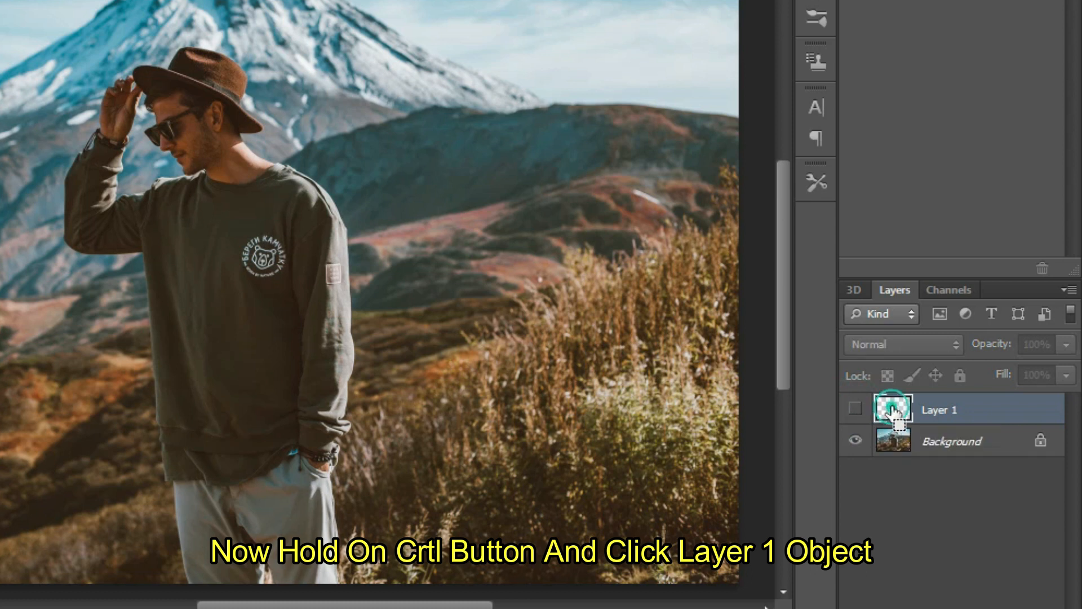
pyautogui.click(893, 409)
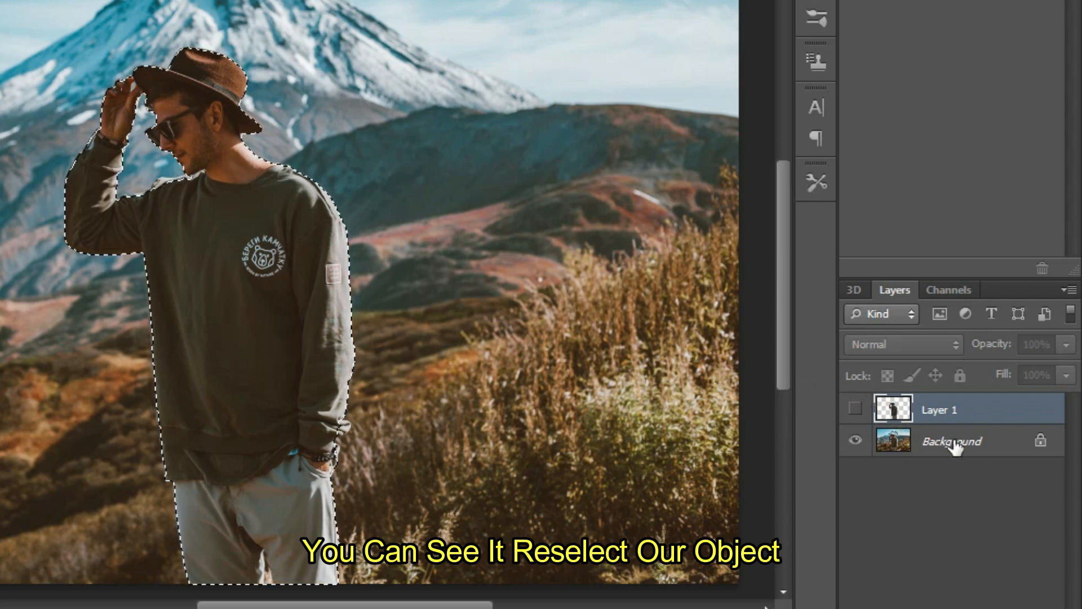
pyautogui.click(951, 440)
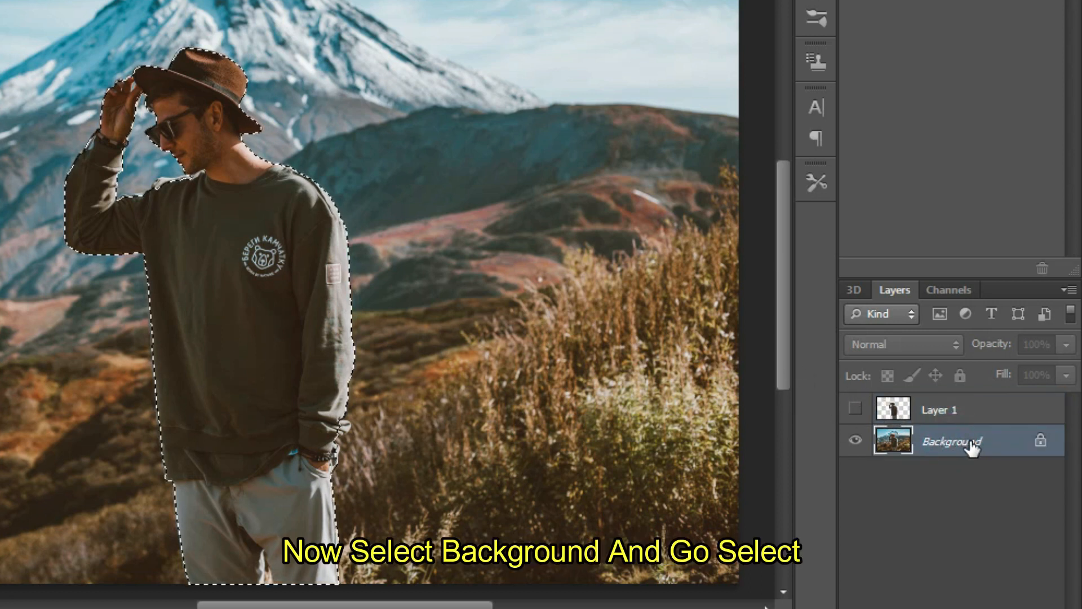
# - Expand the selection by 15 pixels
pyautogui.click(221, 15)
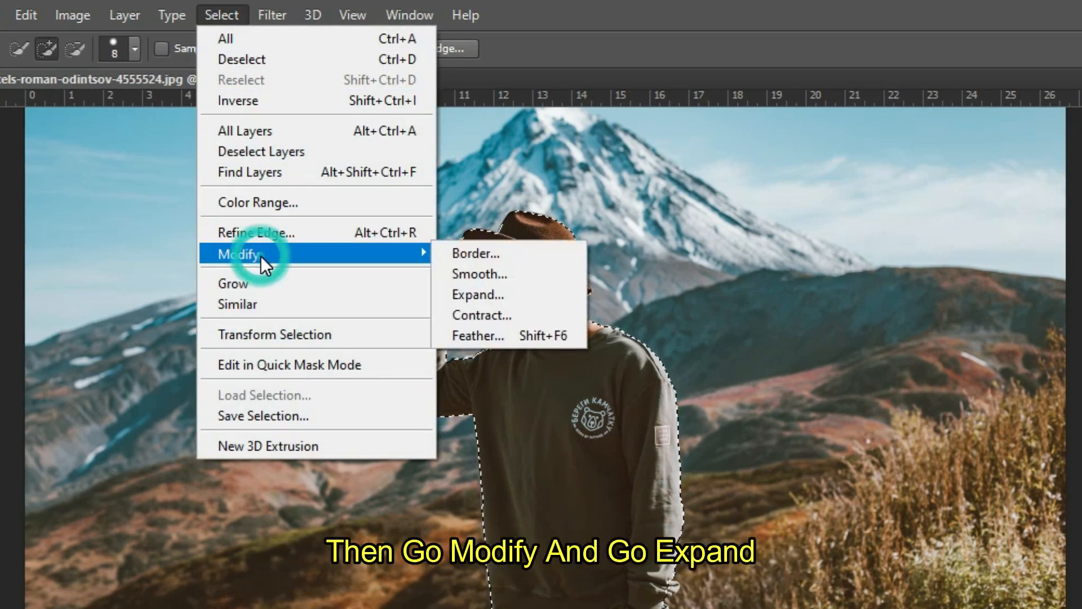
pyautogui.click(477, 294)
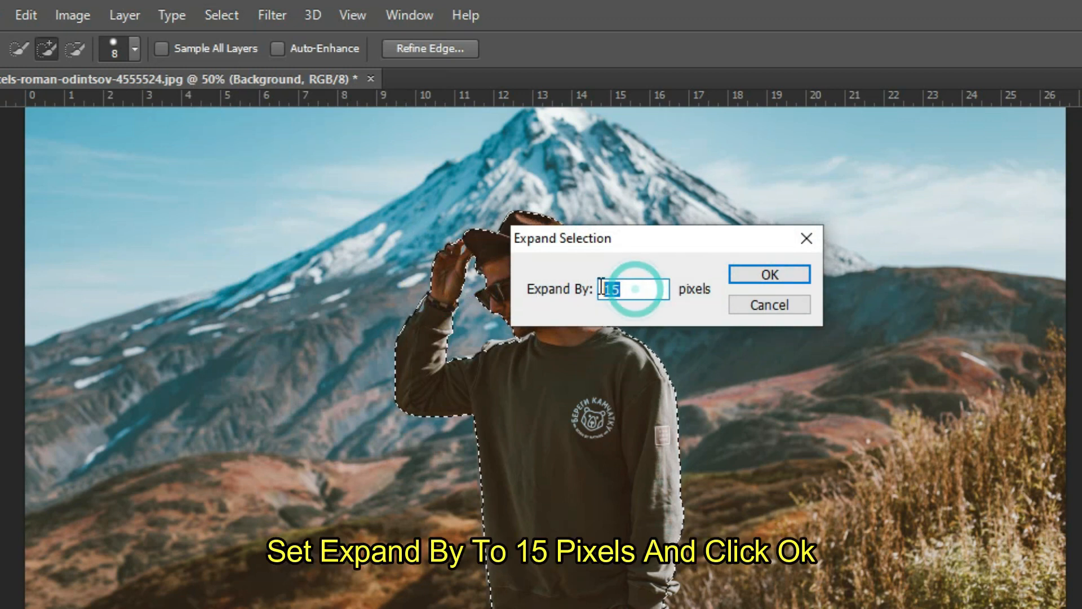
pyautogui.click(769, 274)
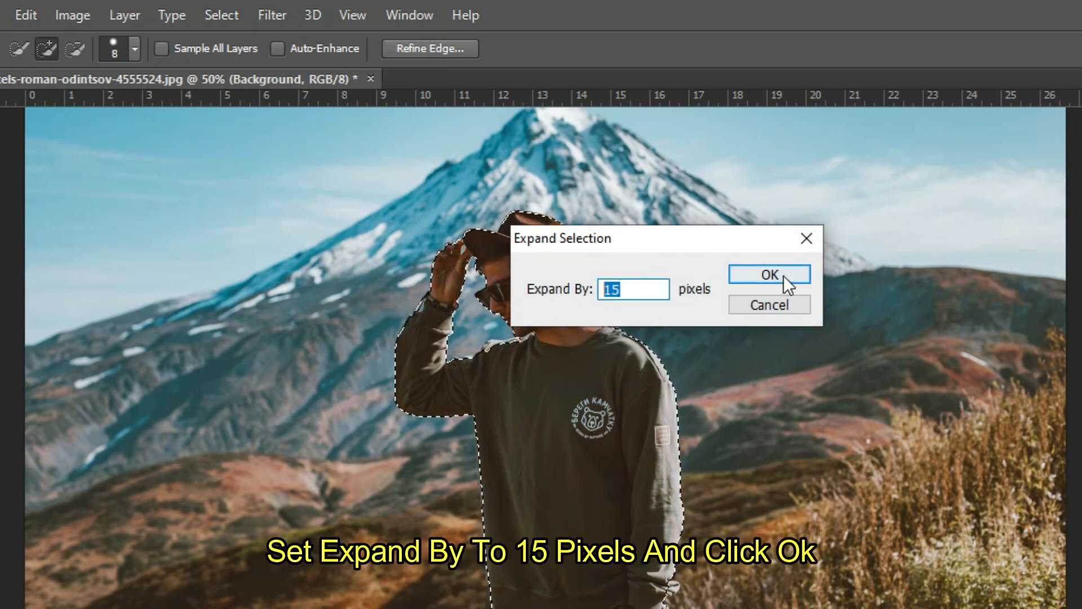
pyautogui.click(768, 274)
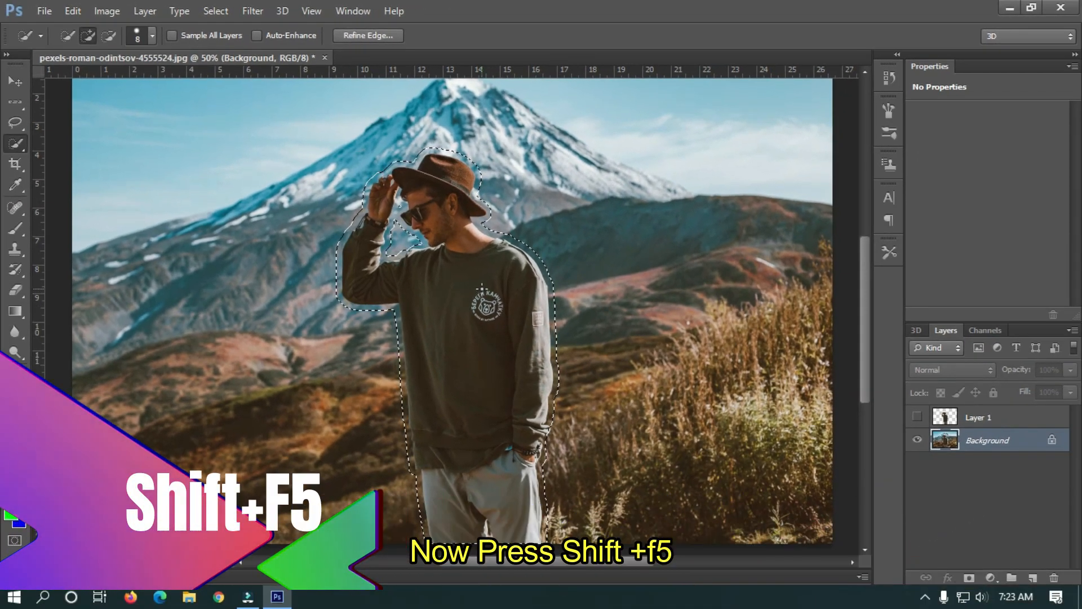
# - Content-Aware fill the expanded selection to replace the man with mountain scenery
pyautogui.press('shift+f5')
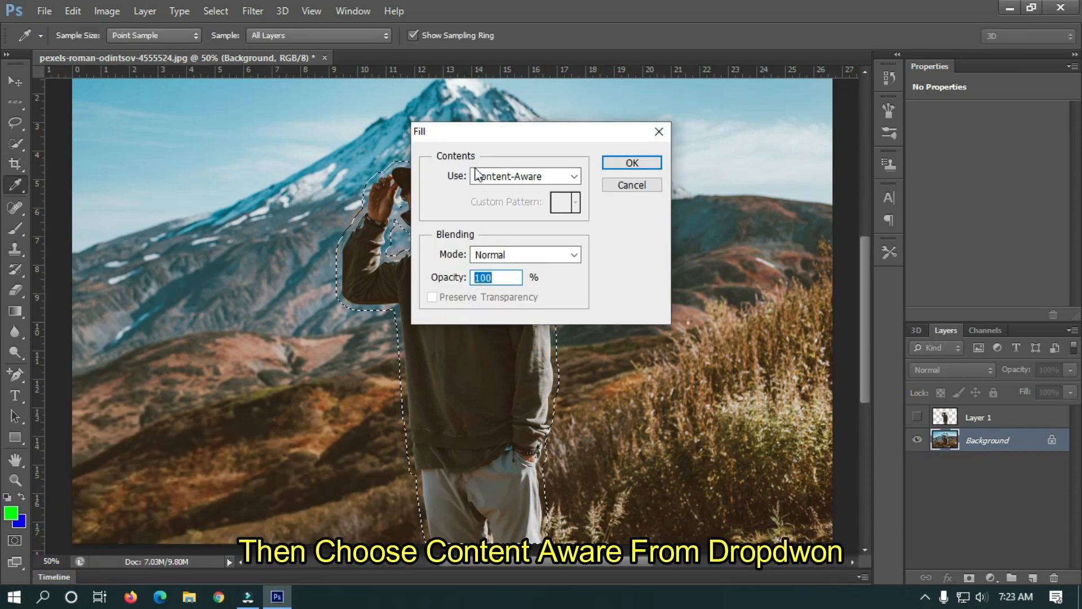
pyautogui.click(525, 176)
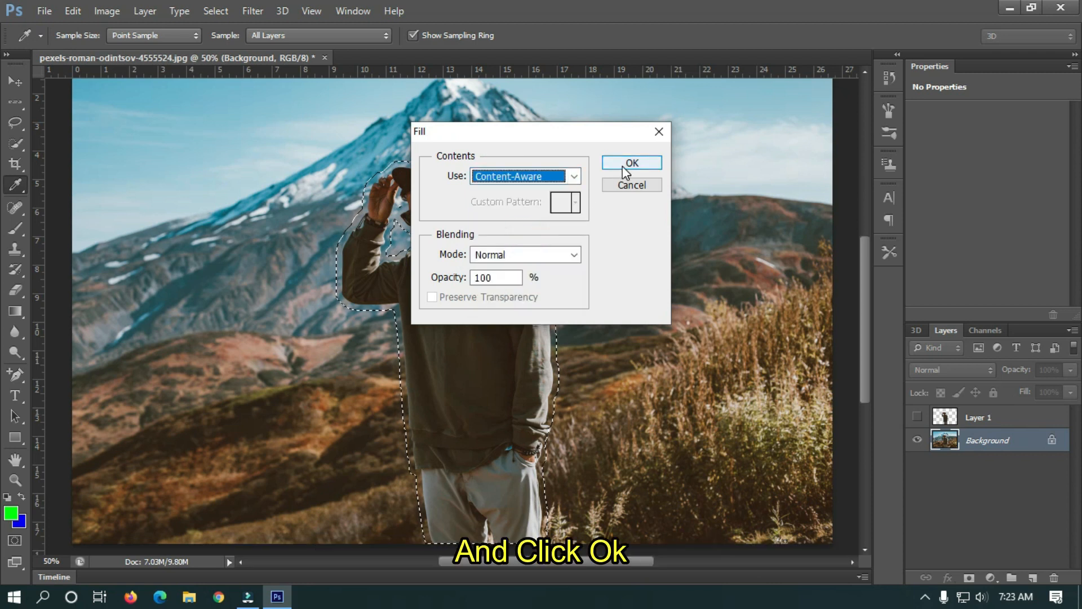
pyautogui.click(630, 163)
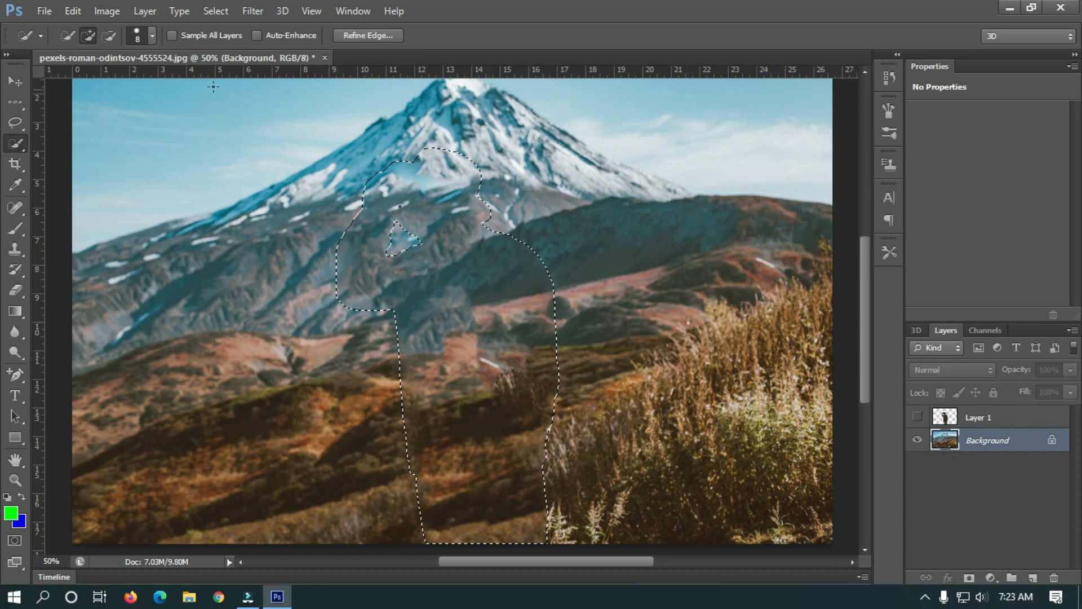
# - Save the image as Background.jpg on the Desktop at Quality 12 Maximum
pyautogui.click(43, 10)
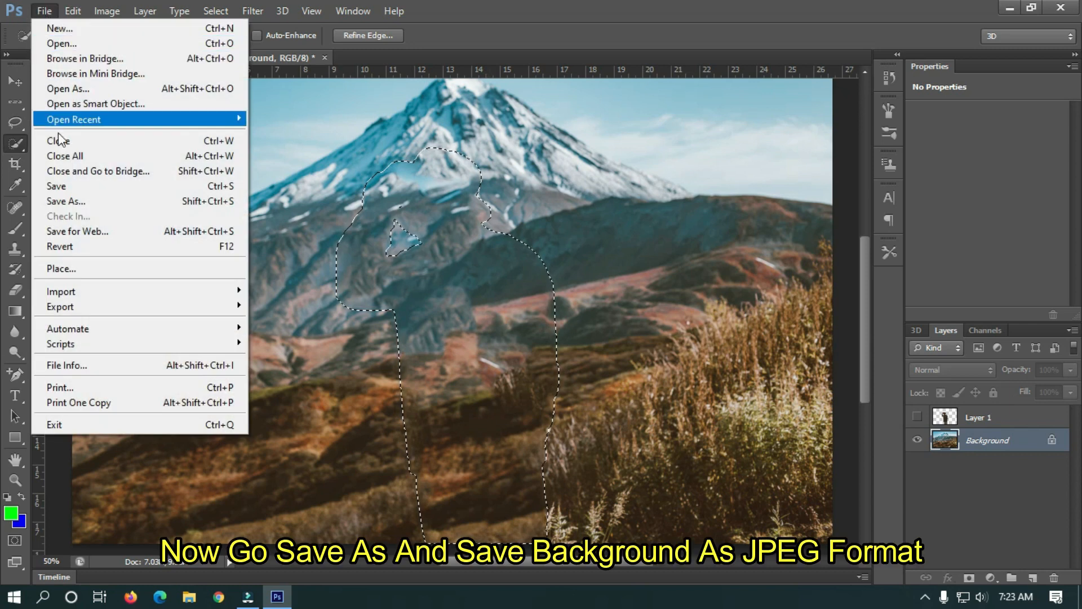
pyautogui.click(66, 201)
pyautogui.write('Ba')
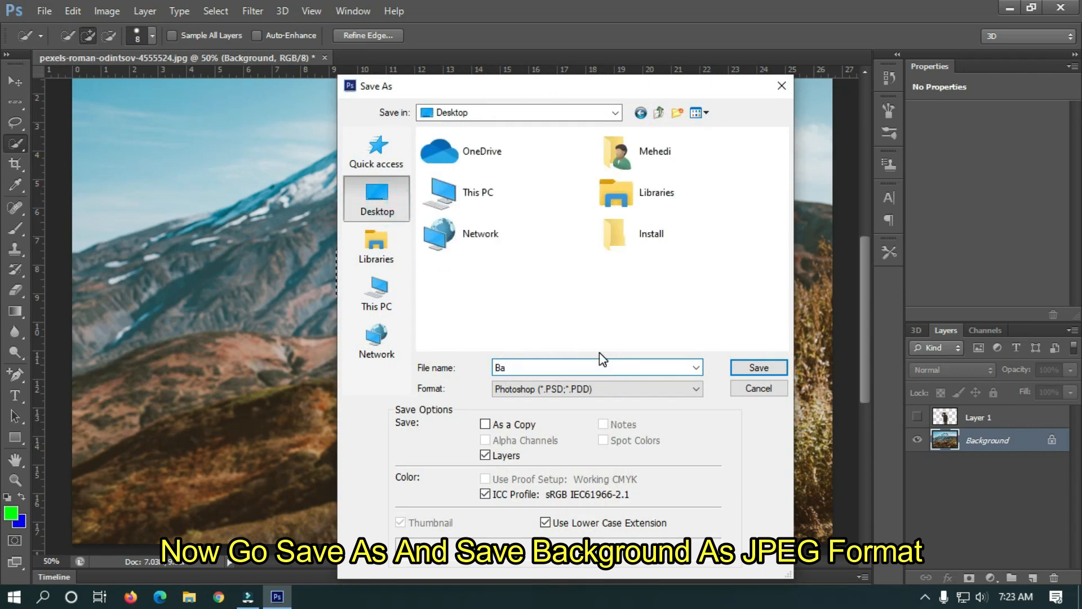
pyautogui.click(596, 389)
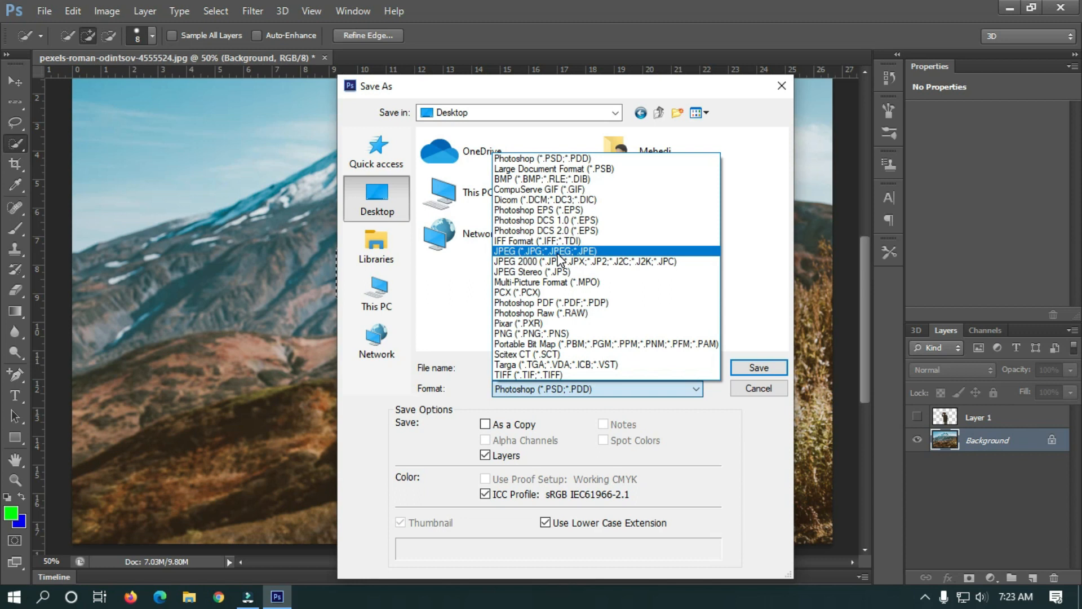
pyautogui.click(544, 250)
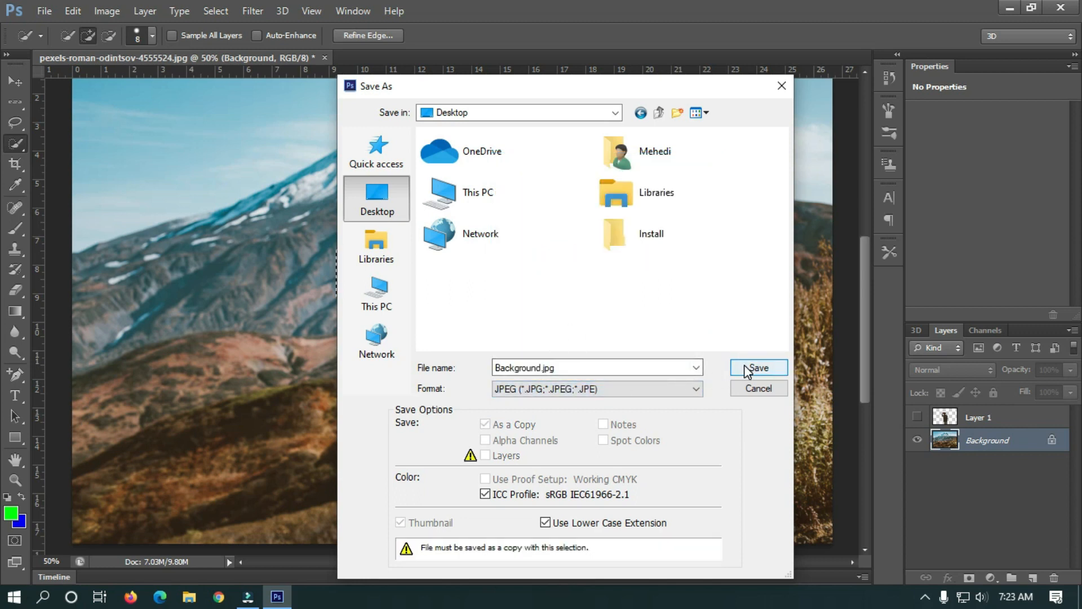
pyautogui.click(757, 367)
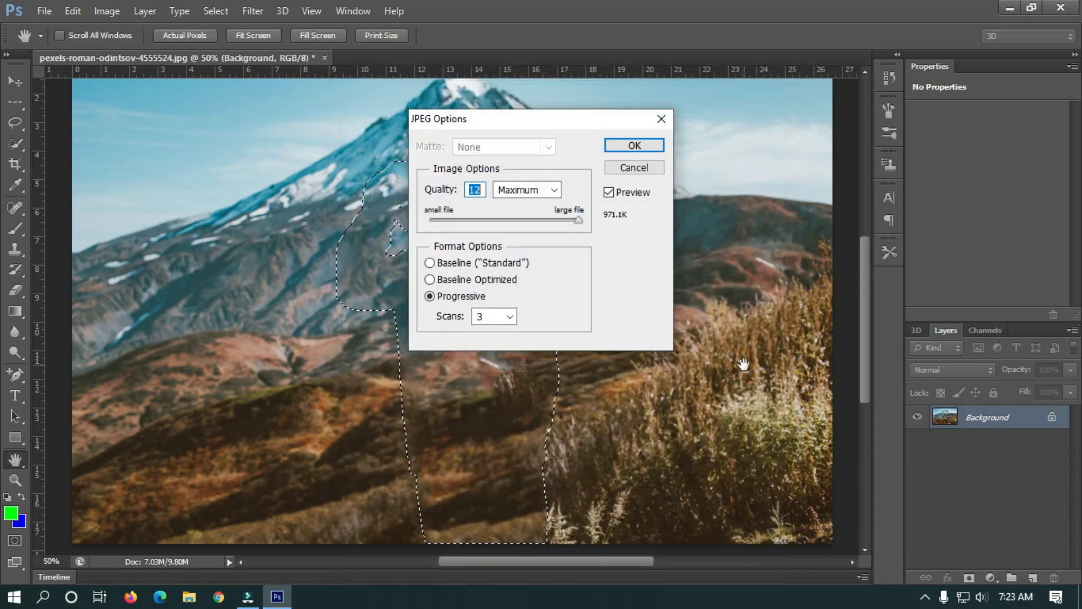
pyautogui.click(633, 144)
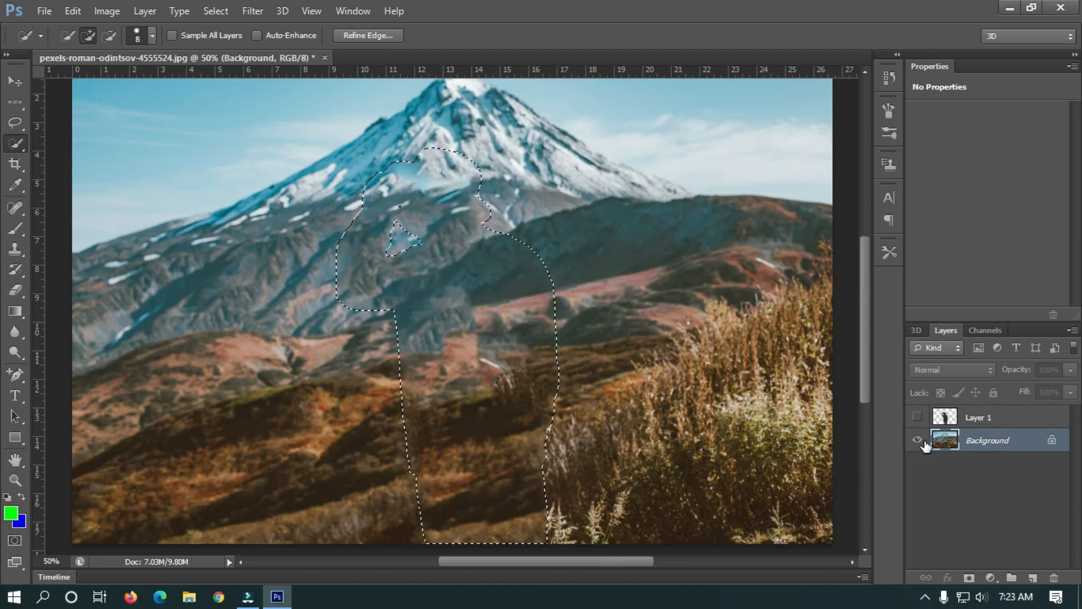
# - Hide the Background layer, show Layer 1, and select Layer 1
pyautogui.click(917, 440)
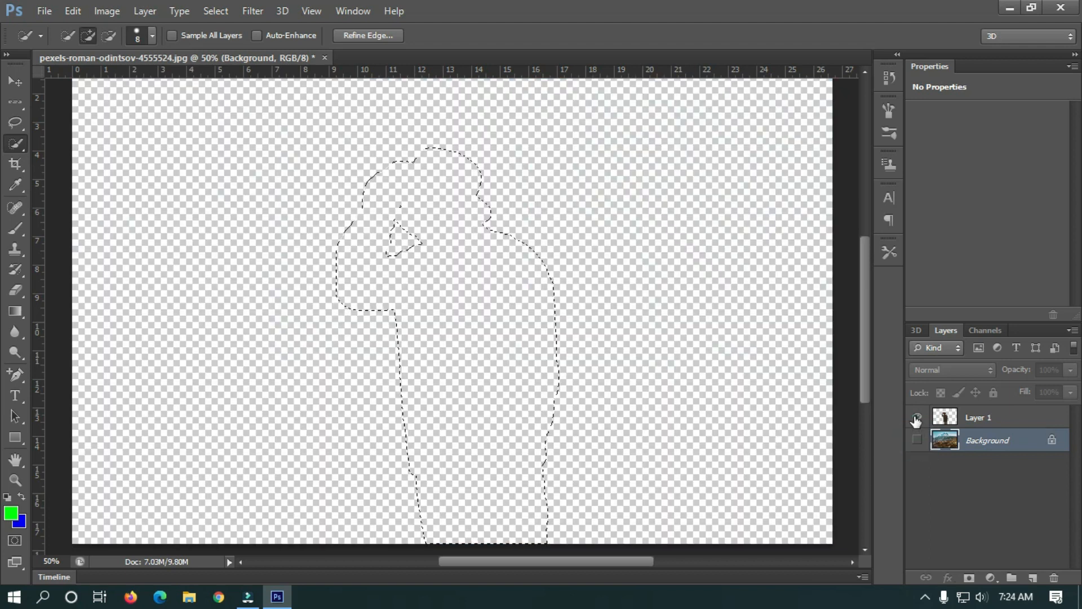
pyautogui.click(917, 417)
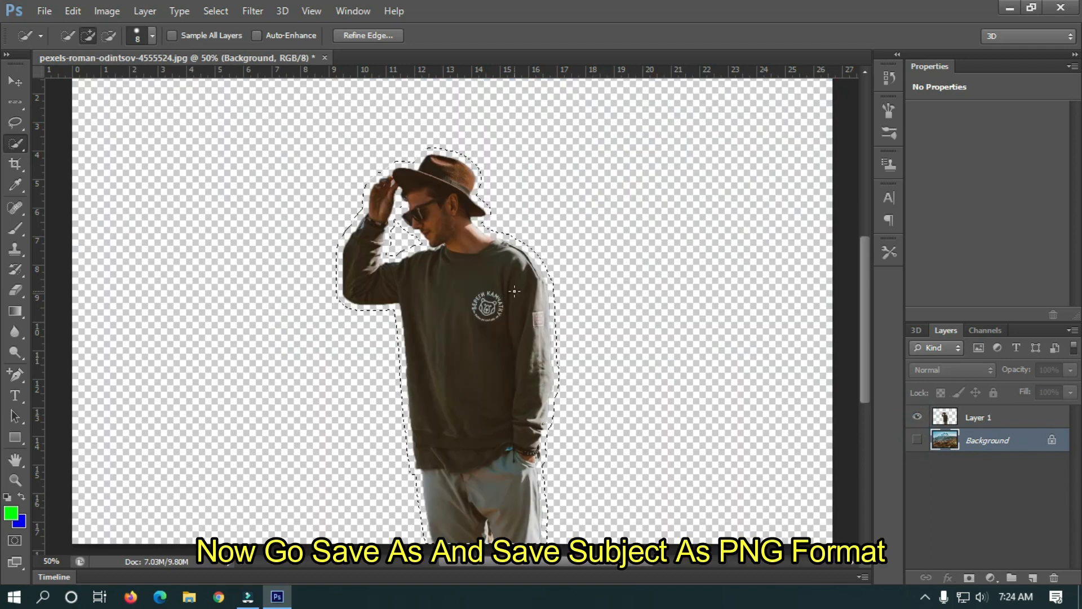
pyautogui.click(980, 417)
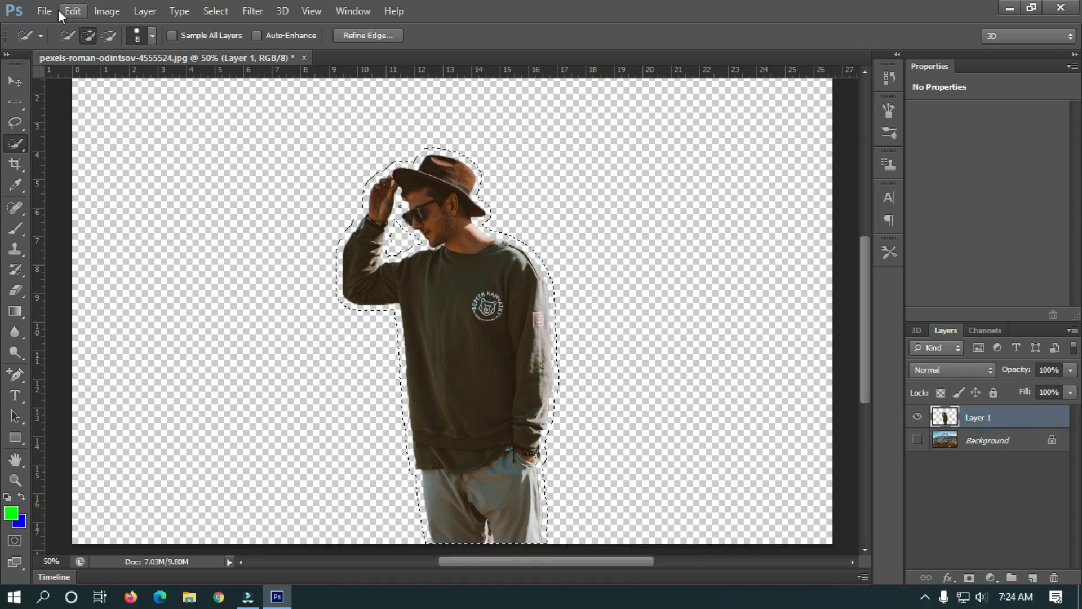
# - Save the cut-out as a PNG named Person, then exit Photoshop
pyautogui.click(43, 12)
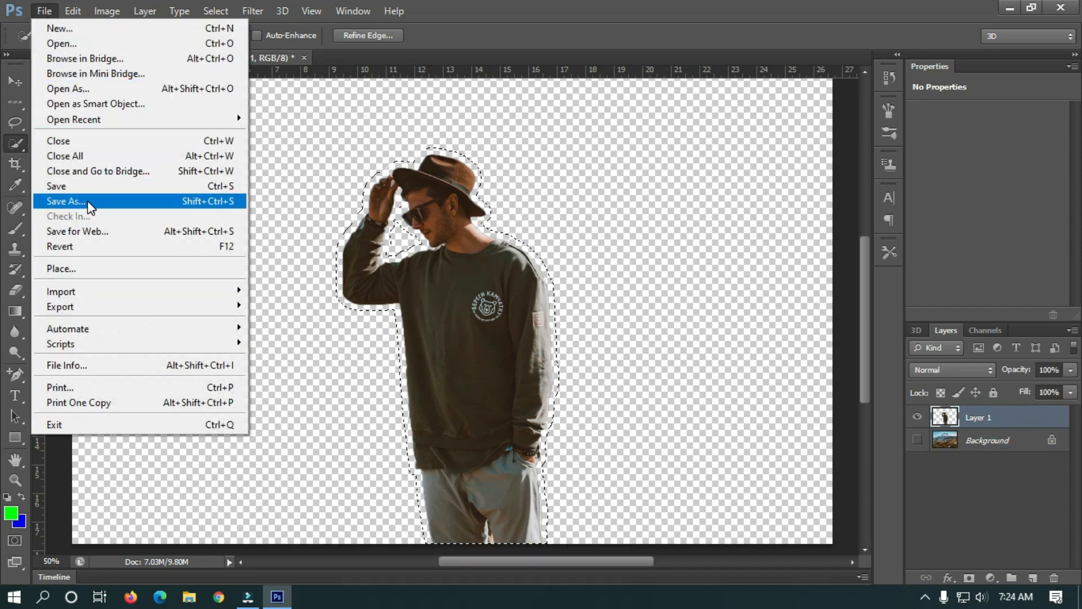
pyautogui.click(66, 200)
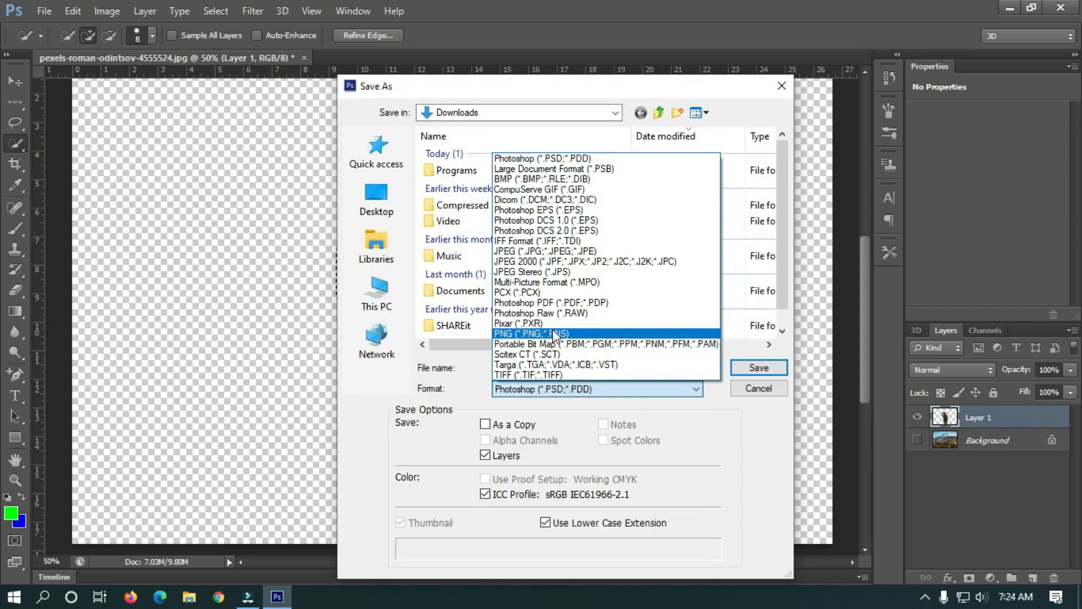
pyautogui.moveTo(559, 334)
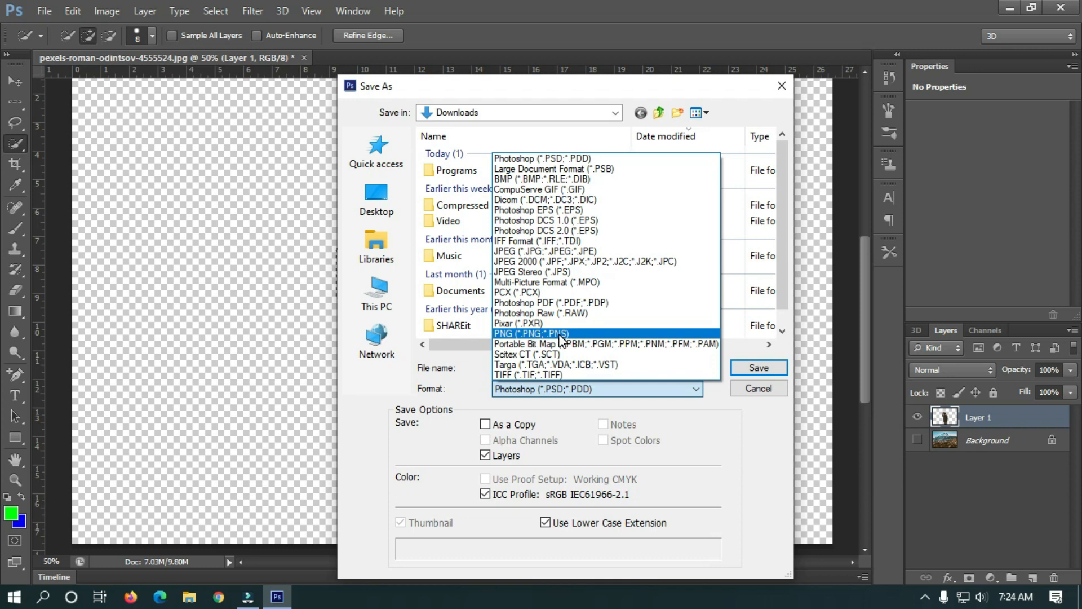
pyautogui.click(531, 333)
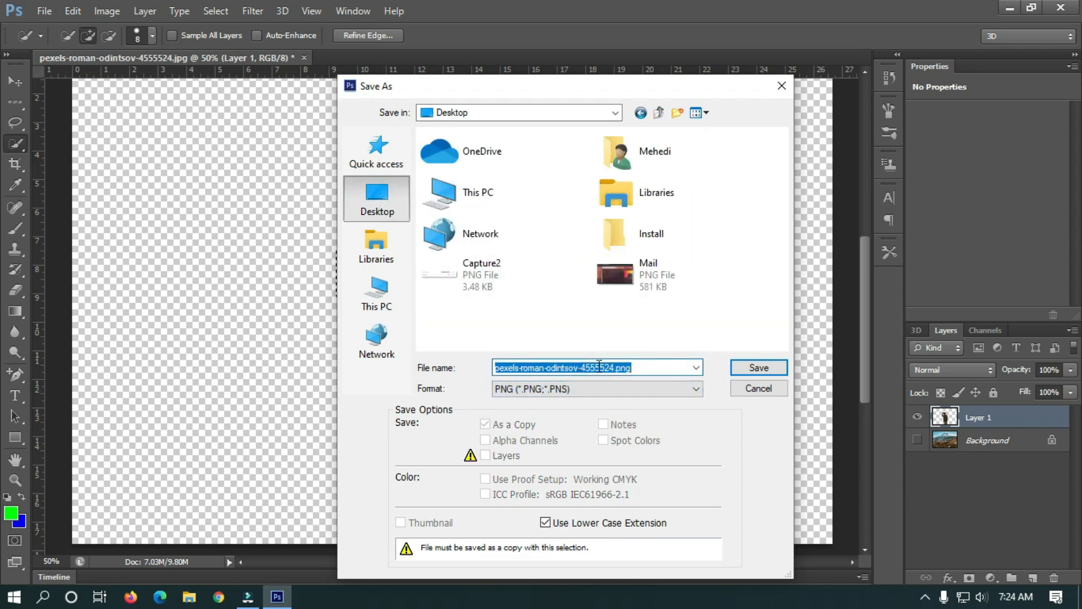
pyautogui.write('Person')
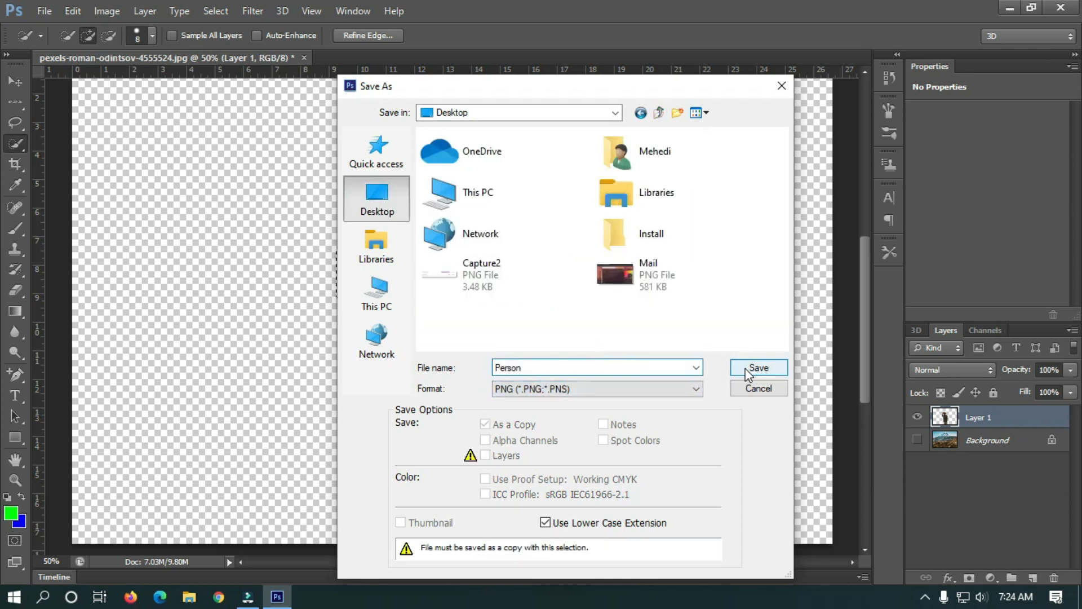
pyautogui.click(757, 367)
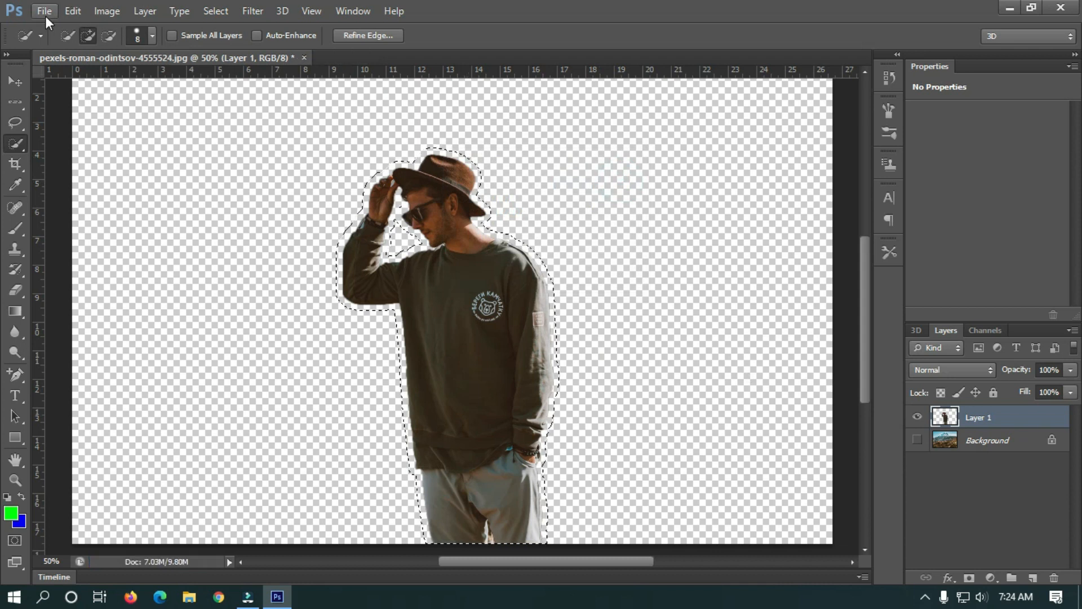
pyautogui.click(43, 10)
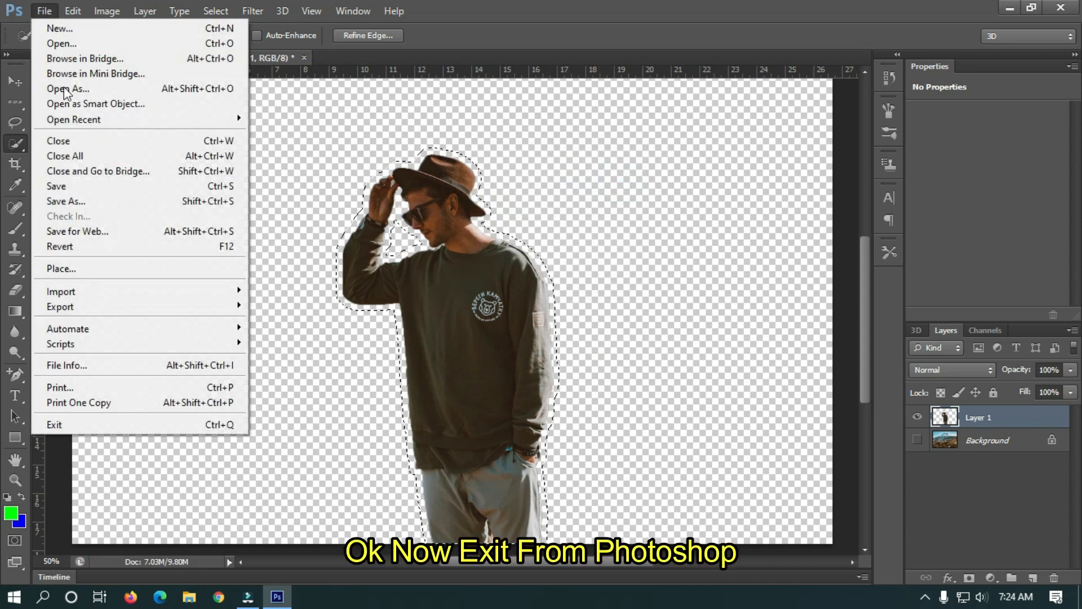
pyautogui.click(557, 245)
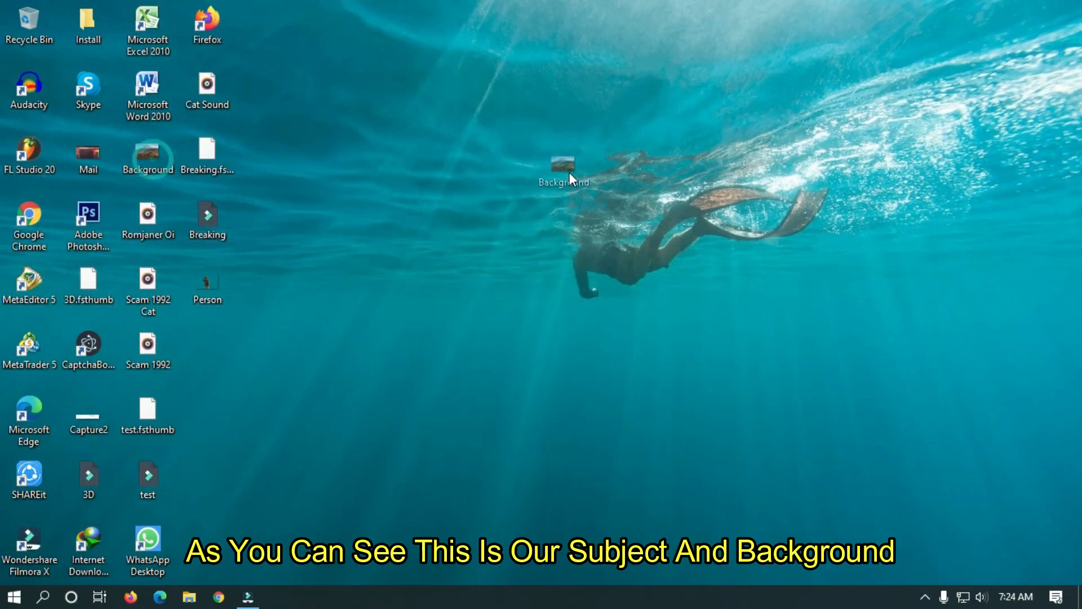
pyautogui.doubleClick(563, 170)
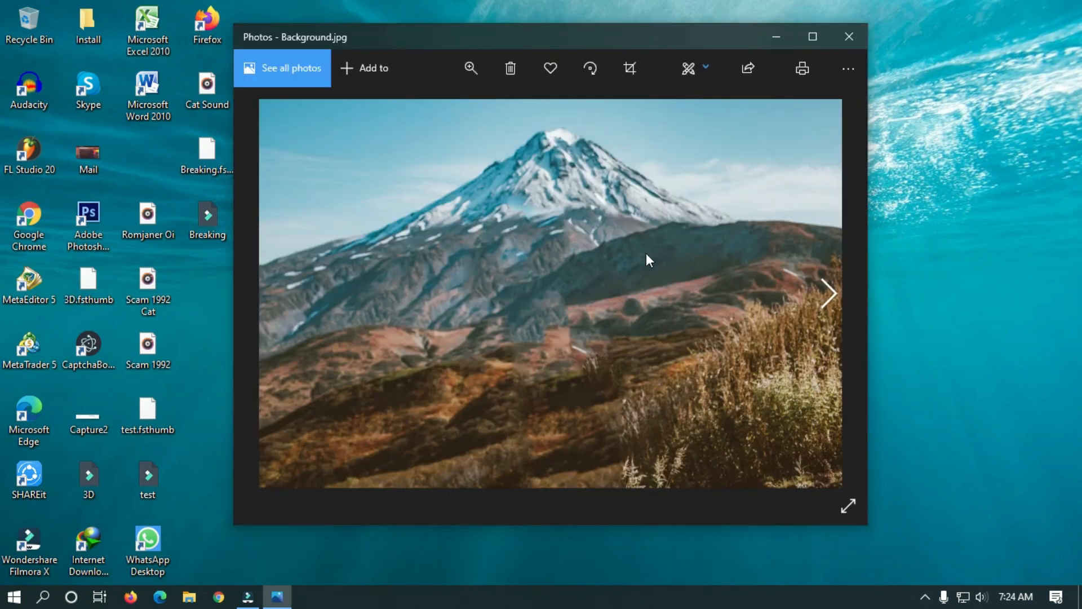
pyautogui.click(849, 36)
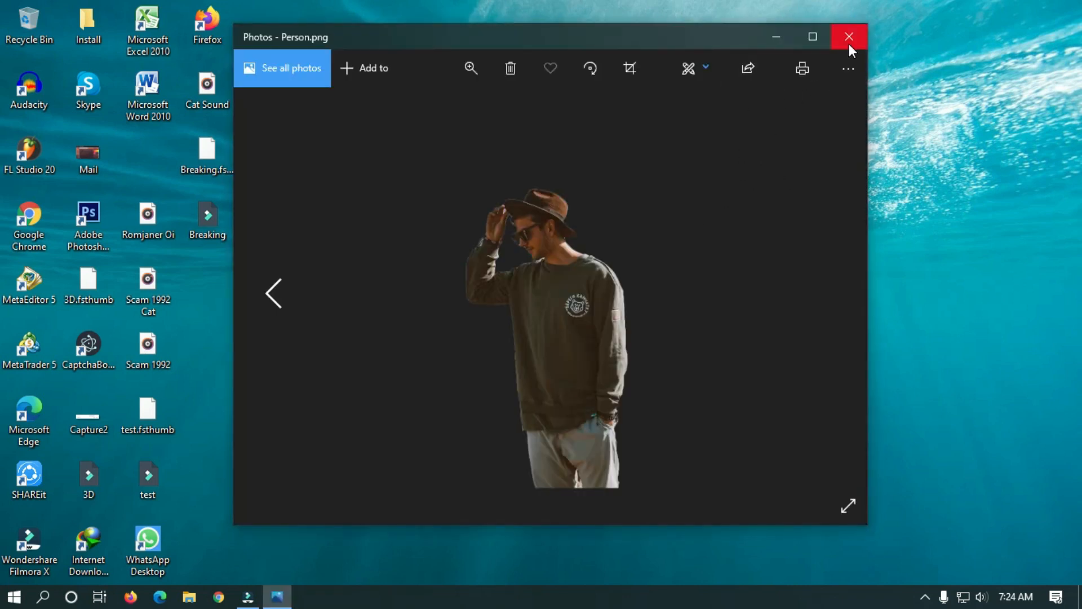
pyautogui.click(849, 37)
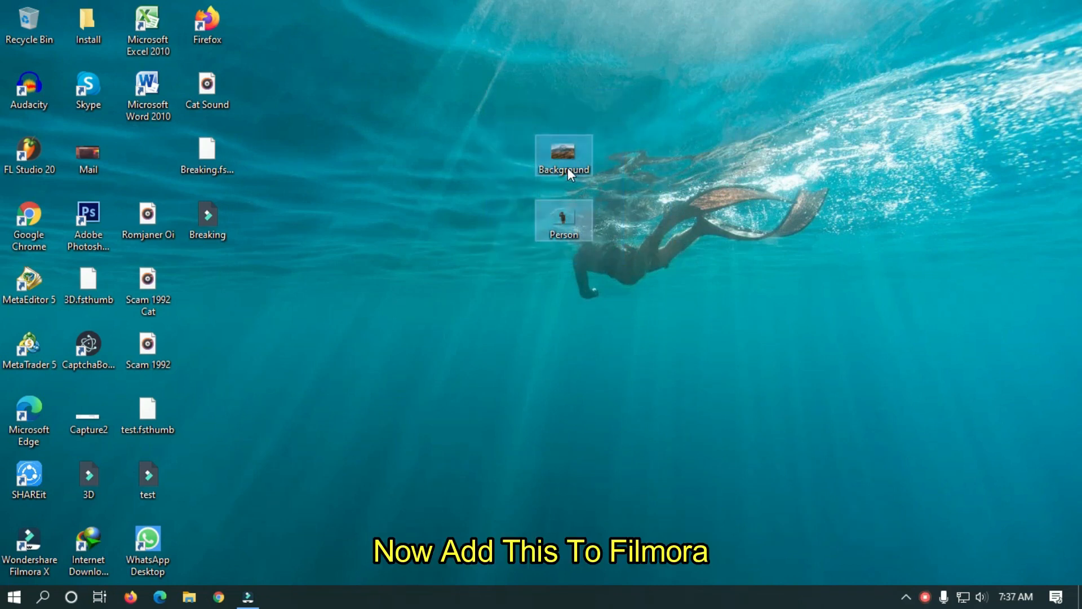
# - Import Background and Person, putting Background on track 1 and Person on the track above
pyautogui.moveTo(564, 156); pyautogui.dragTo(261, 552)
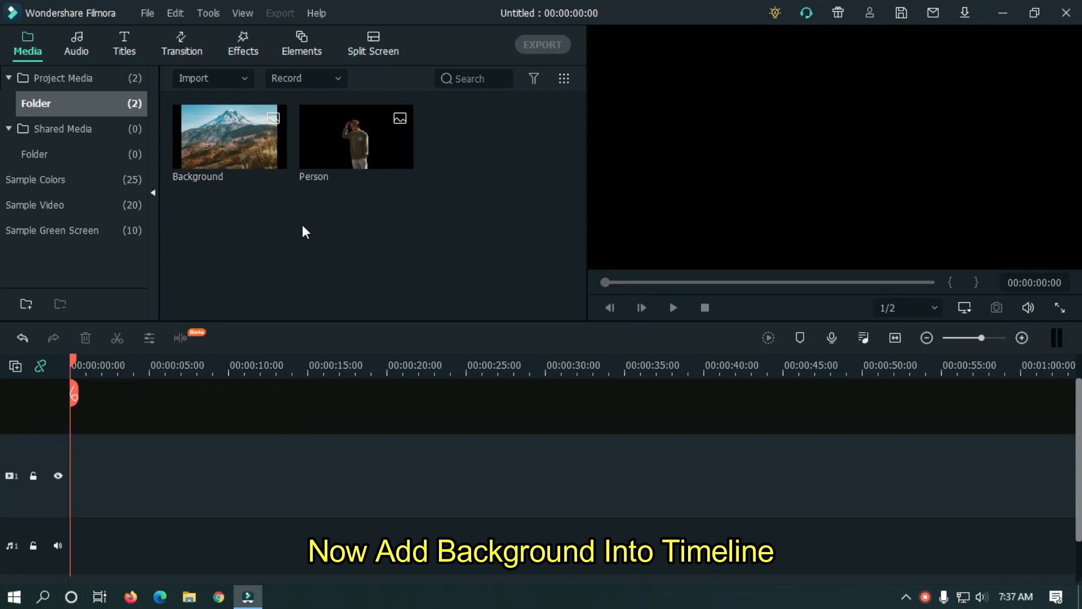
pyautogui.moveTo(230, 136); pyautogui.dragTo(108, 475)
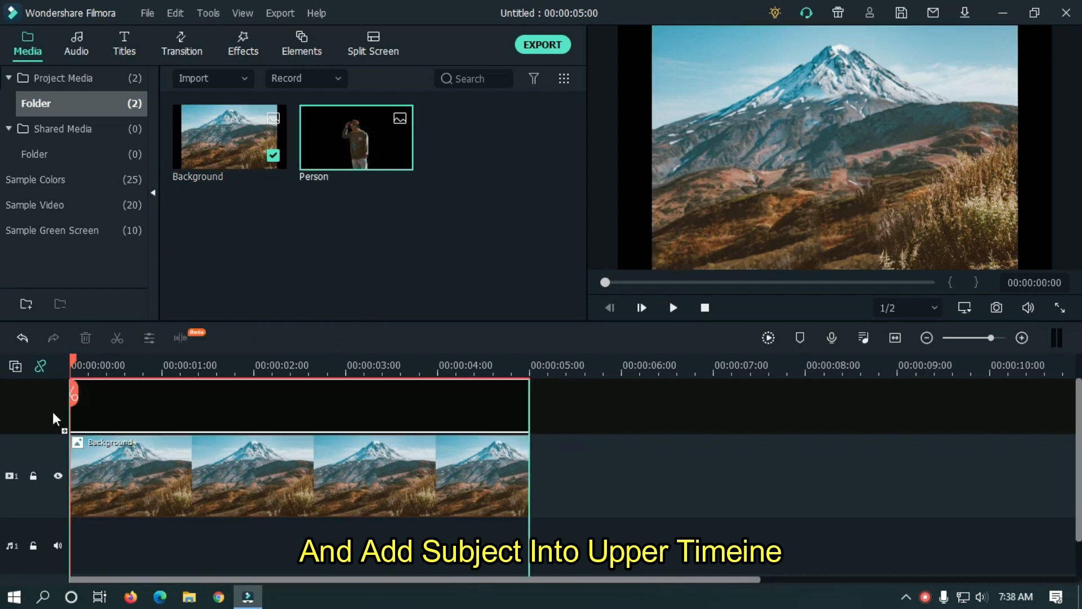
pyautogui.moveTo(356, 136); pyautogui.dragTo(300, 462)
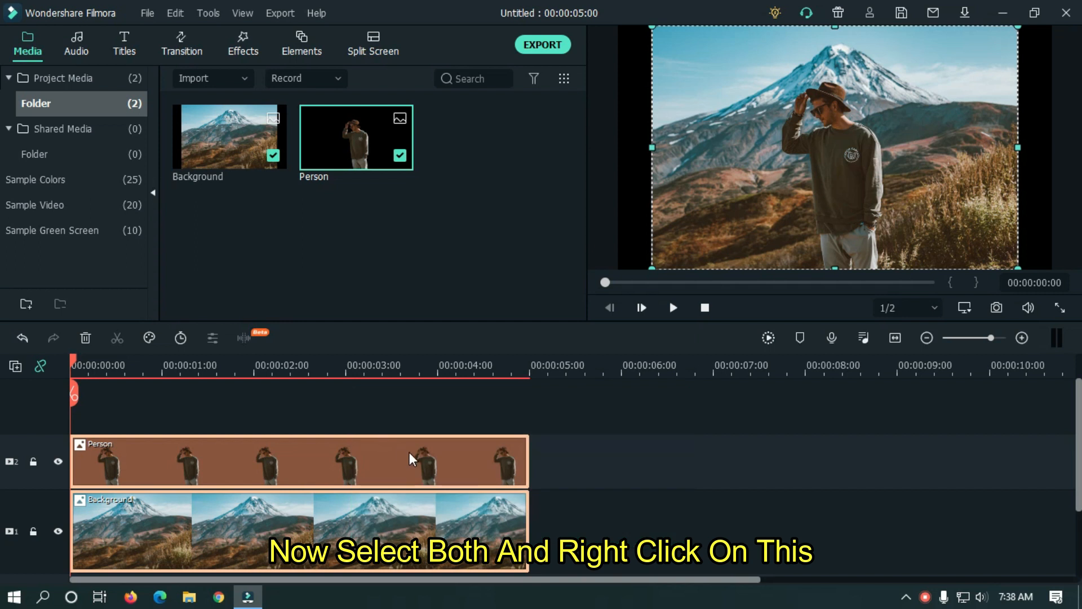
# - Apply Crop to Fit to both the Person and Background clips, then deselect them
pyautogui.rightClick(411, 459)
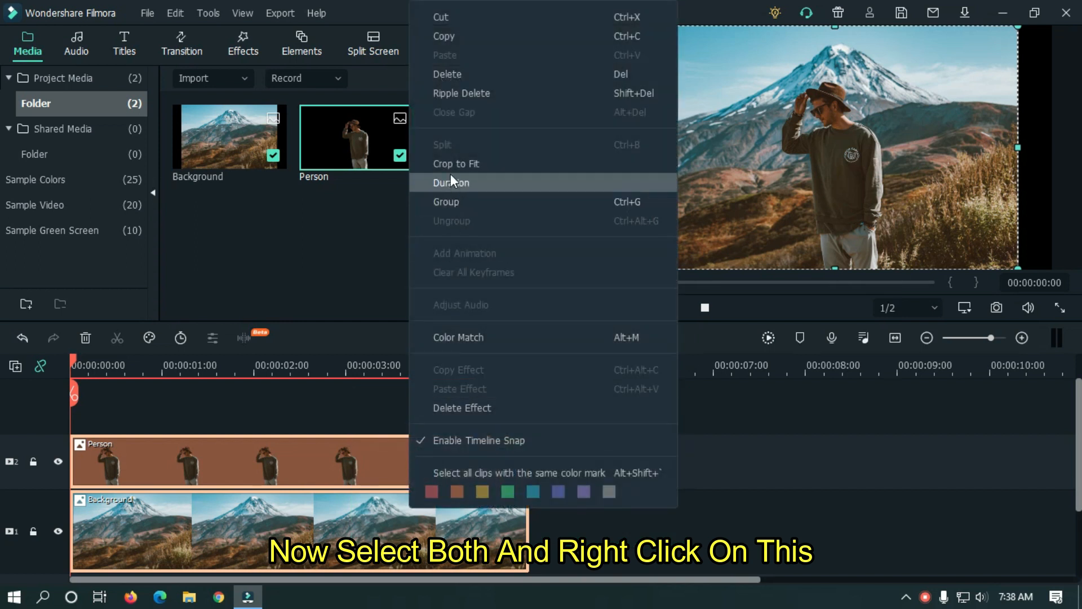
pyautogui.click(456, 163)
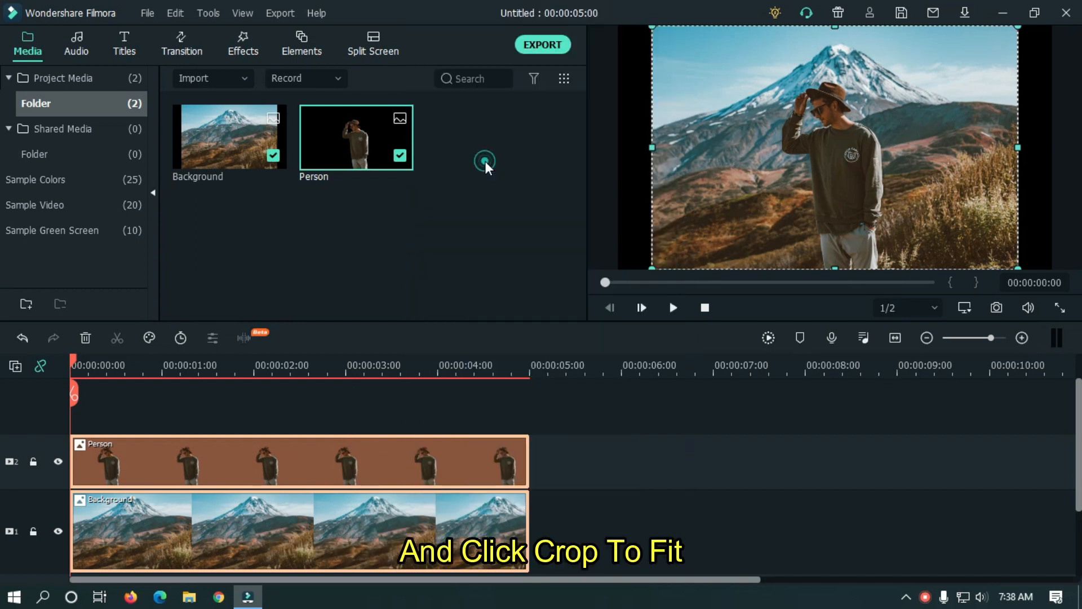
pyautogui.click(484, 160)
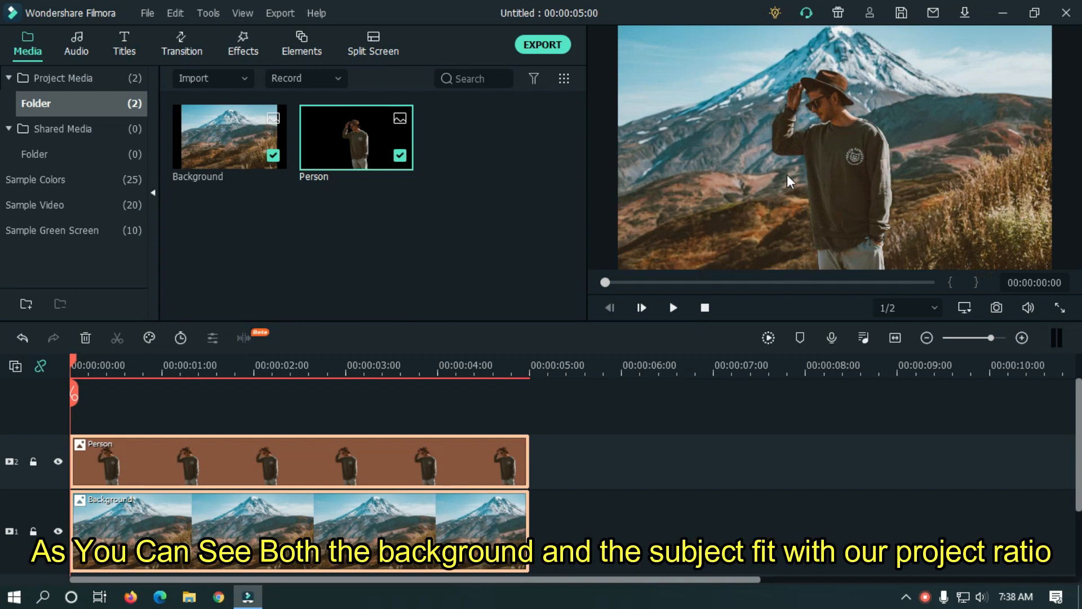
pyautogui.moveTo(783, 176)
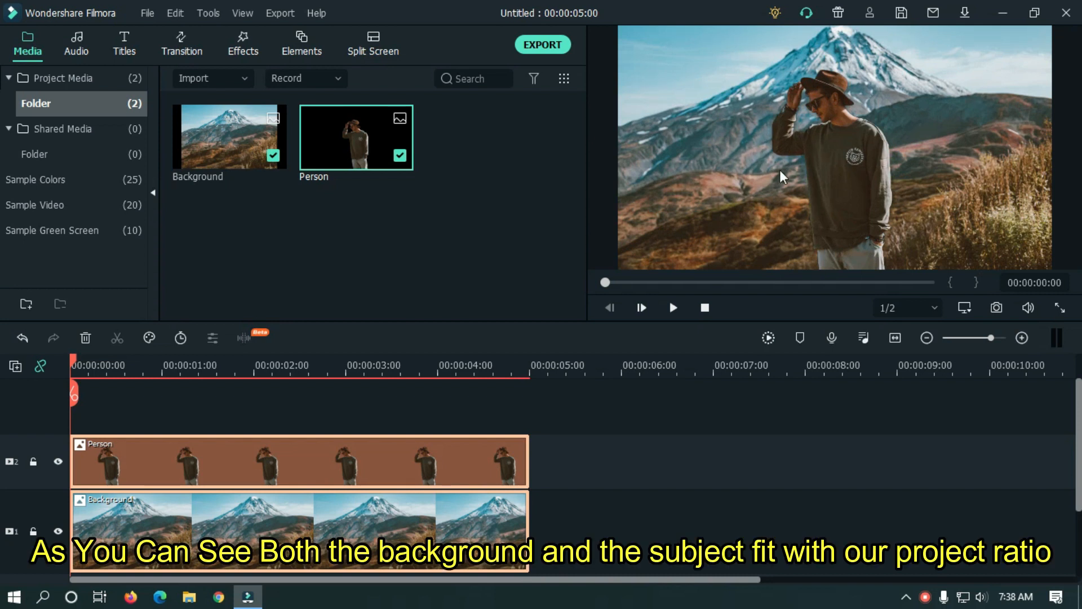
pyautogui.moveTo(430, 400)
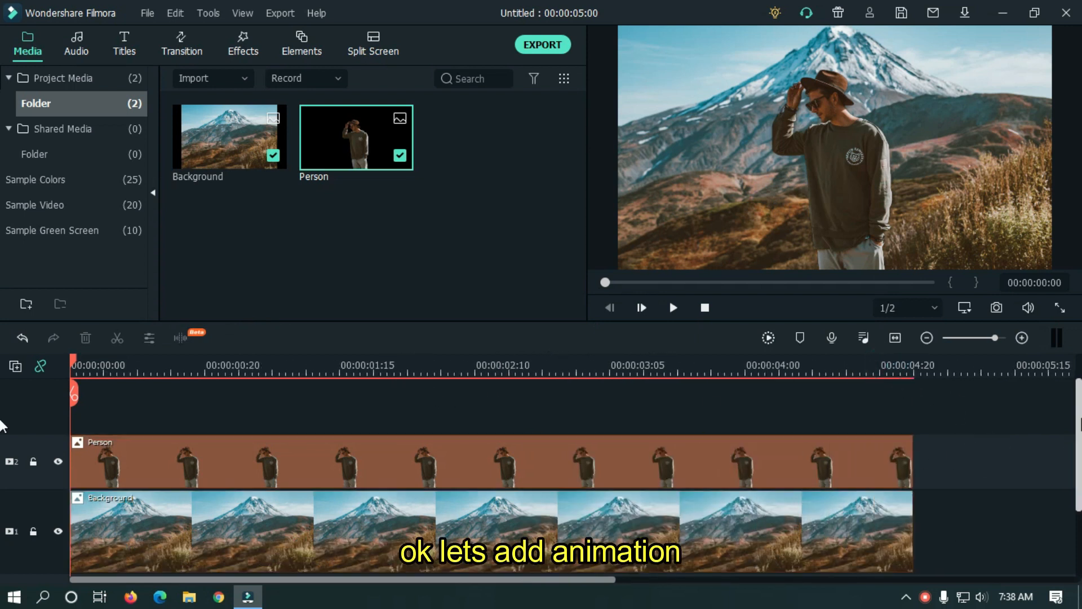
# - Open the Background clip's Animation > Customize settings and add a starting keyframe
pyautogui.doubleClick(580, 515)
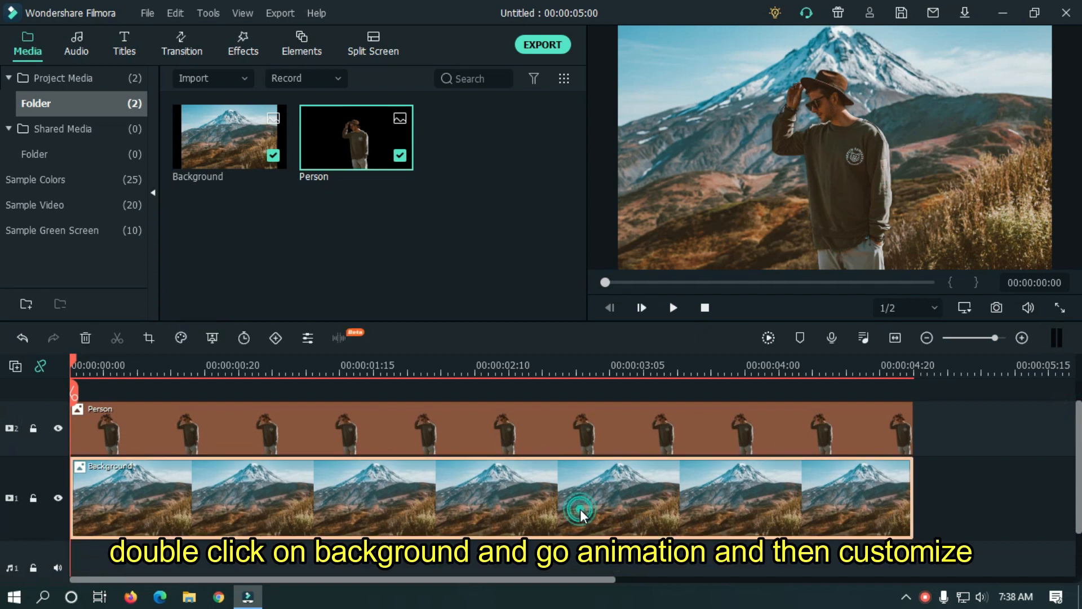
pyautogui.doubleClick(580, 498)
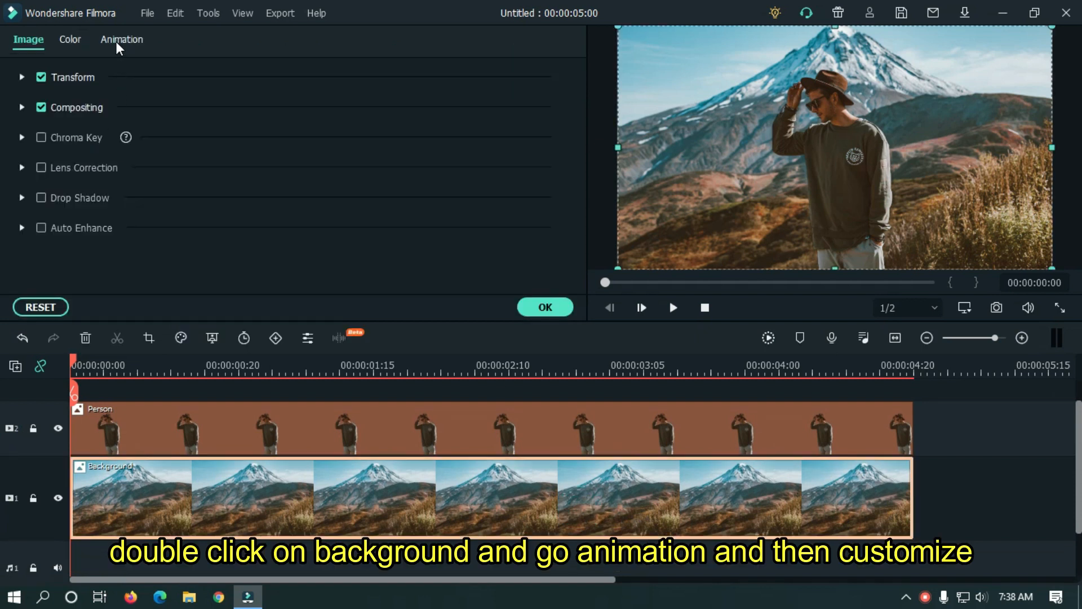
pyautogui.click(121, 40)
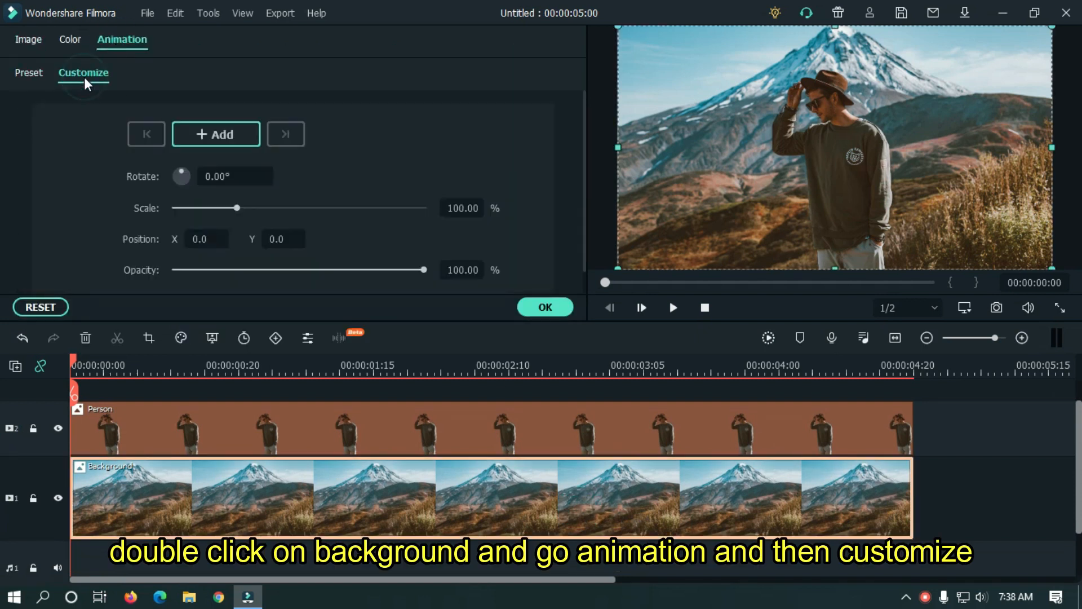
pyautogui.click(215, 134)
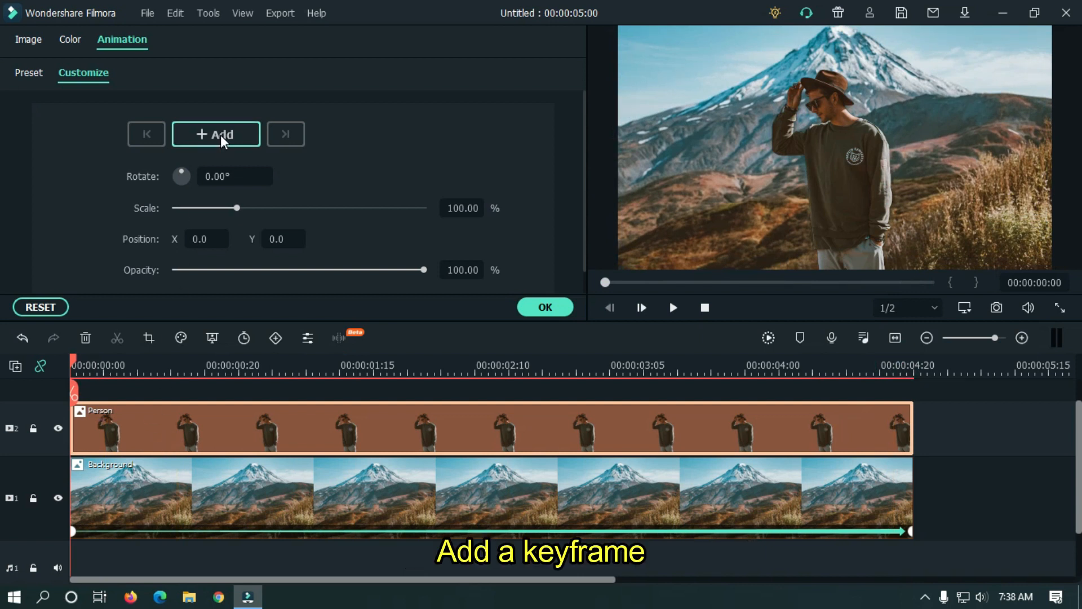
# - Keyframe Person at 110% scale on its first frame, returning to 100% at the end
pyautogui.click(216, 134)
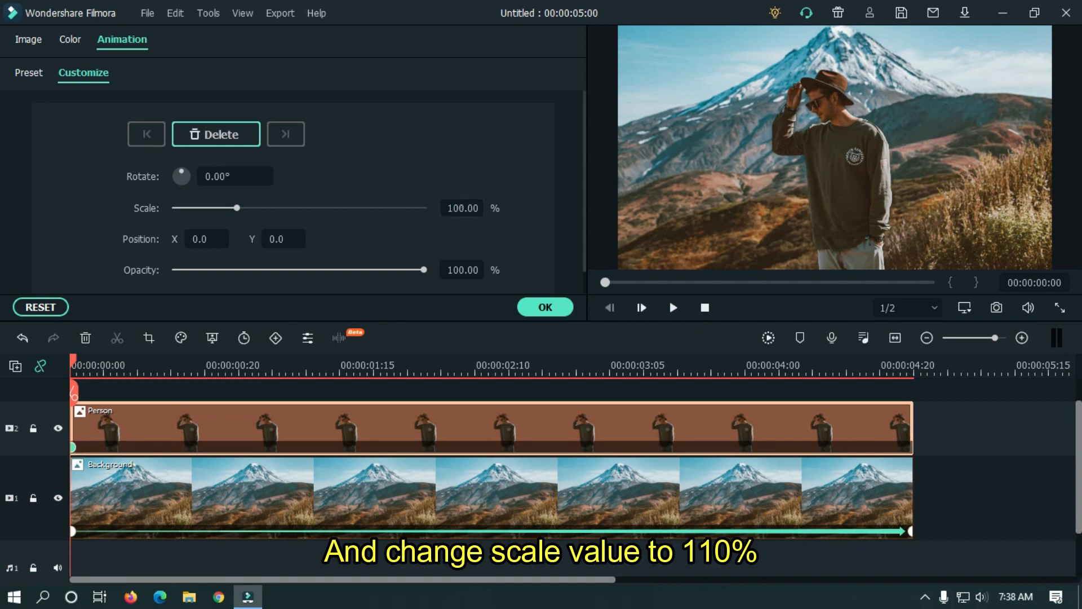
pyautogui.write('110')
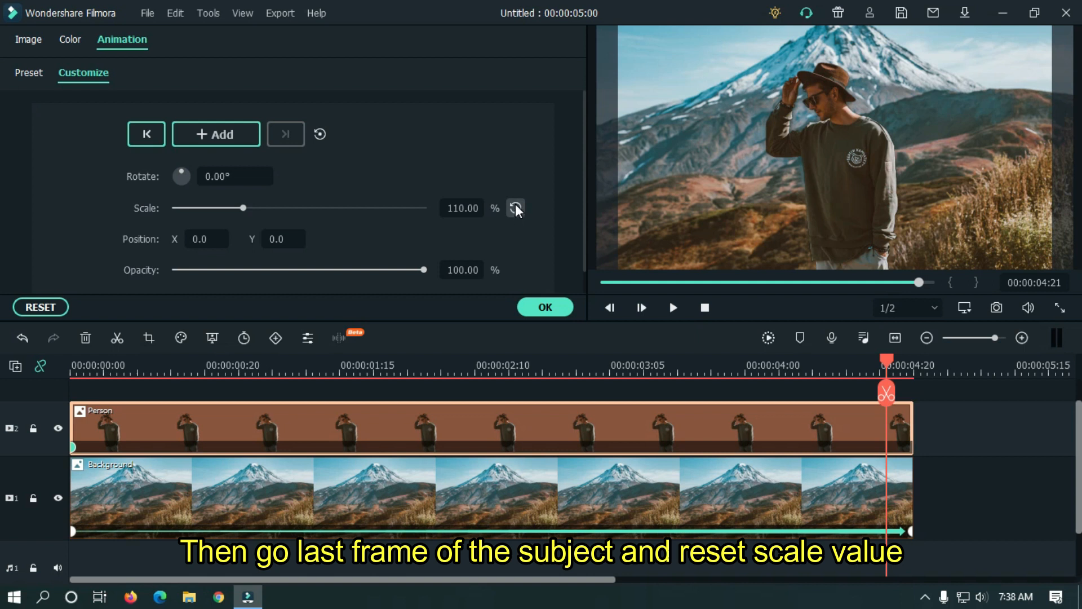
pyautogui.click(516, 208)
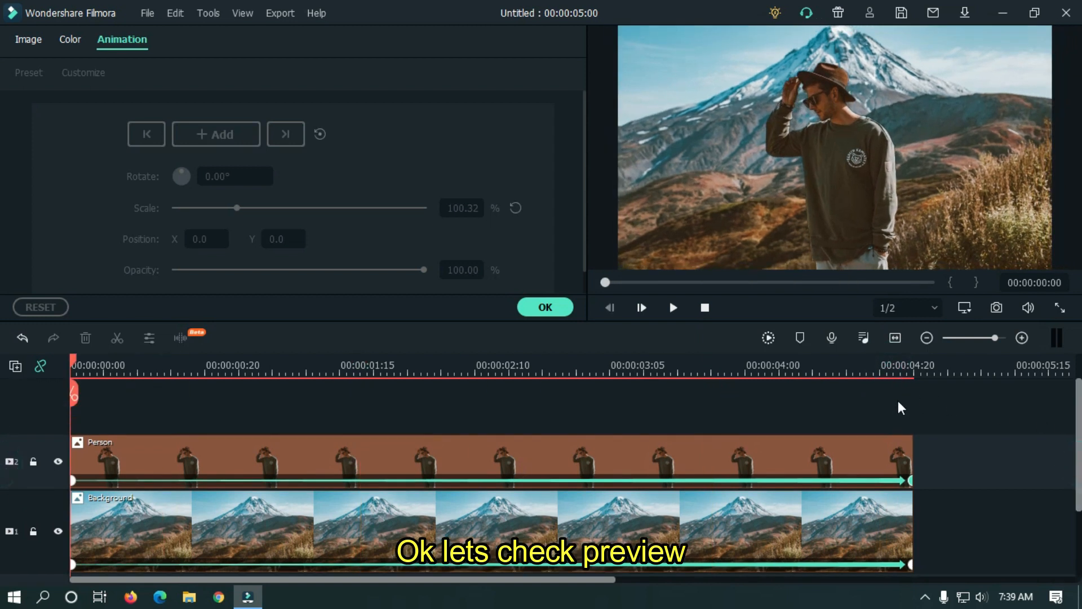
# - Play the scale animation preview, then close the animation settings with OK
pyautogui.click(672, 307)
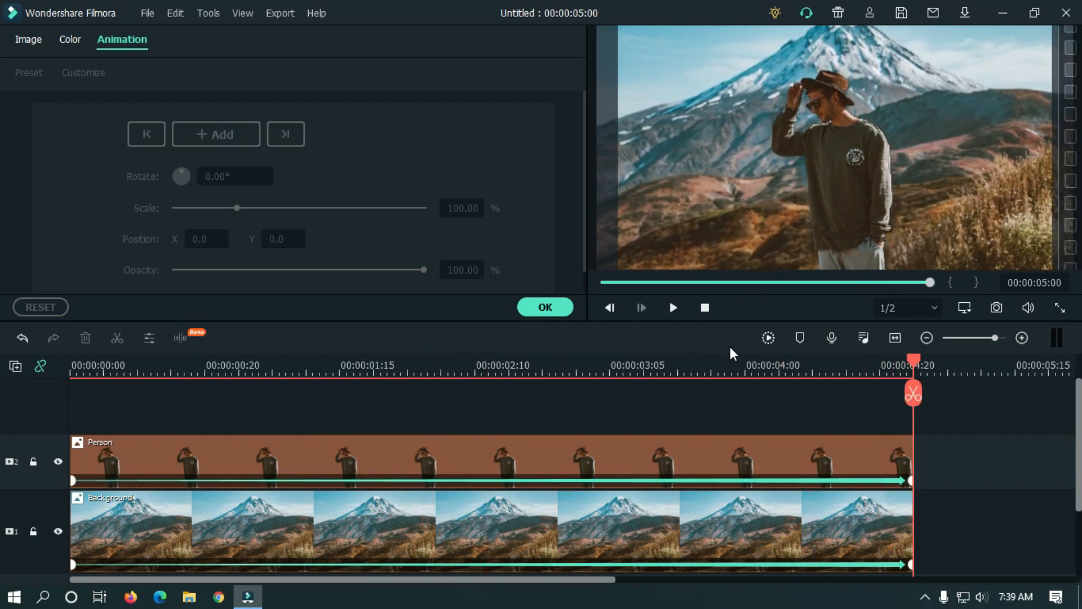
pyautogui.click(544, 307)
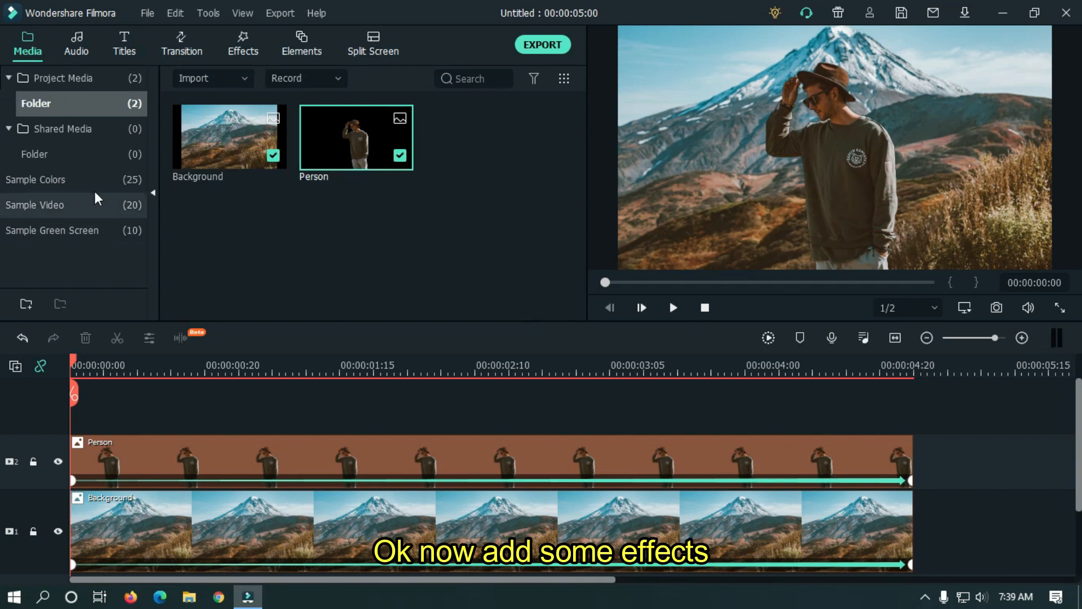
# - Add the Bokeh Blur 1 overlay from Effects > Overlays, browsing Lens Flares and Film Damage
pyautogui.click(243, 44)
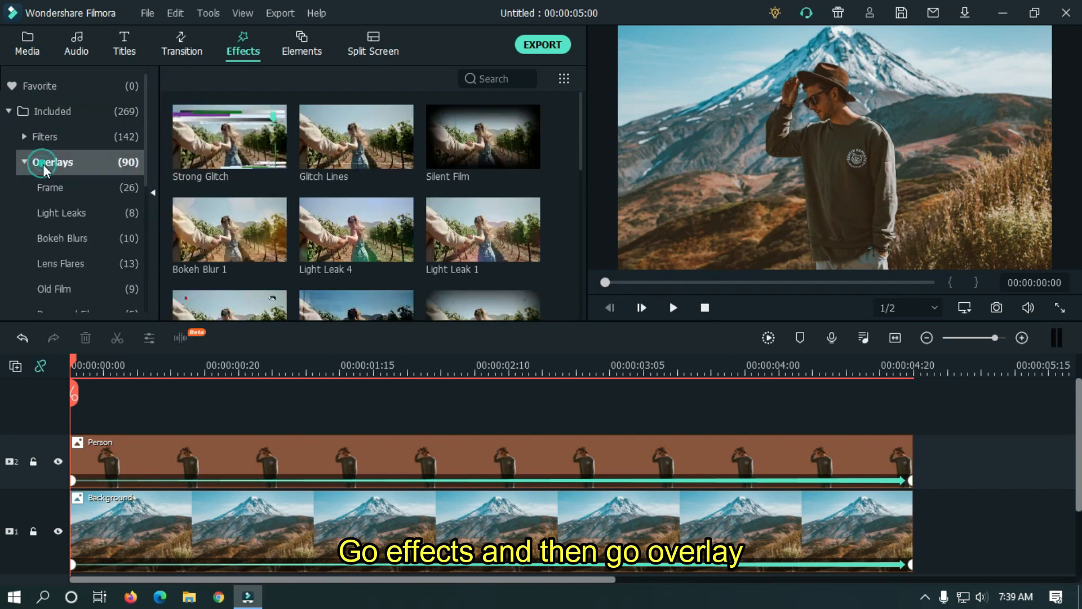
pyautogui.click(61, 213)
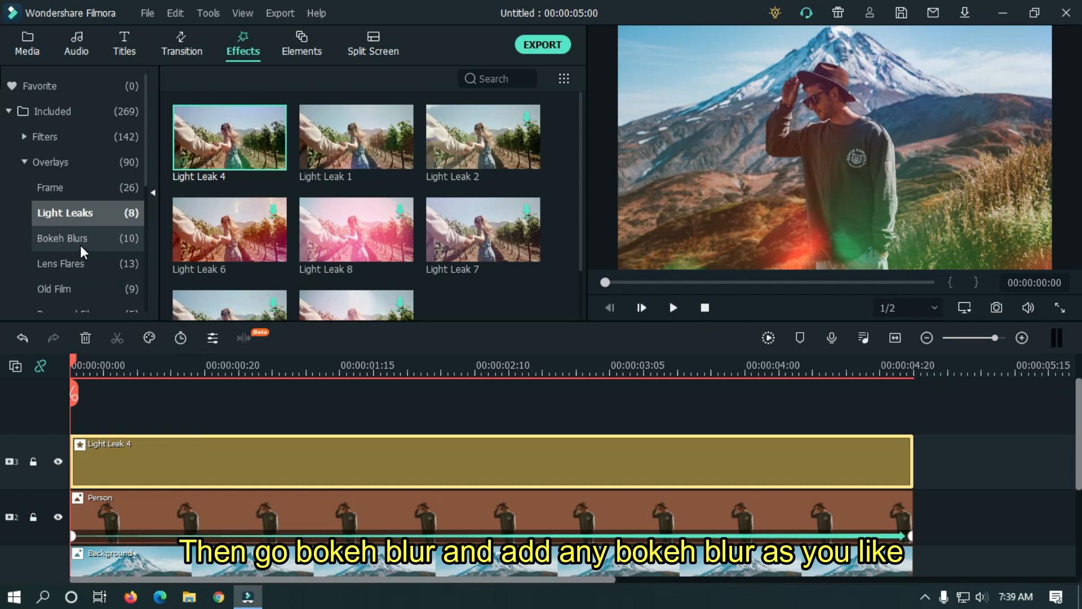
pyautogui.click(66, 238)
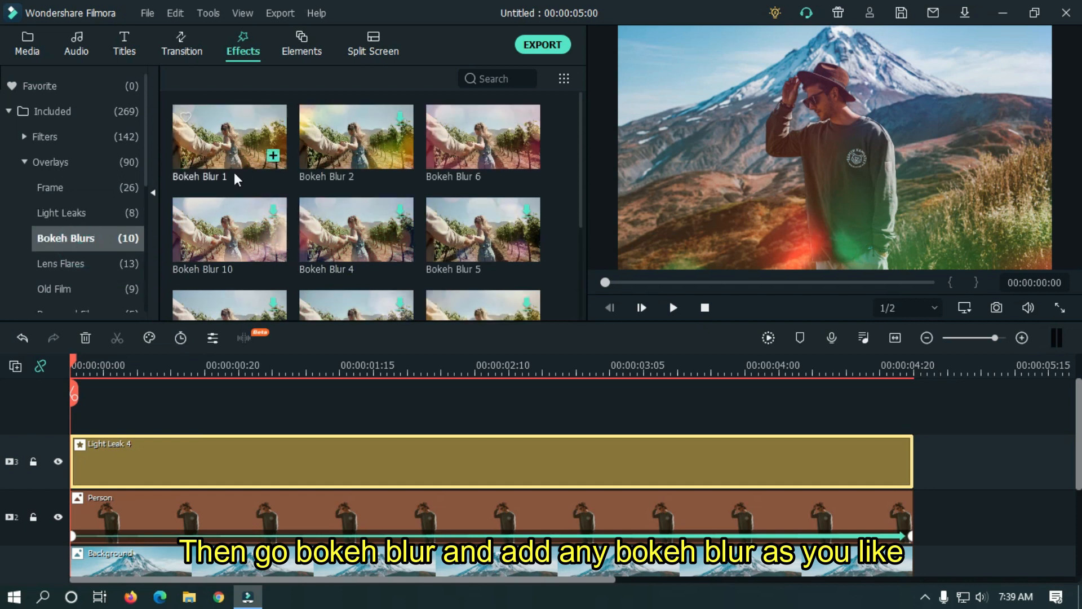
pyautogui.click(229, 136)
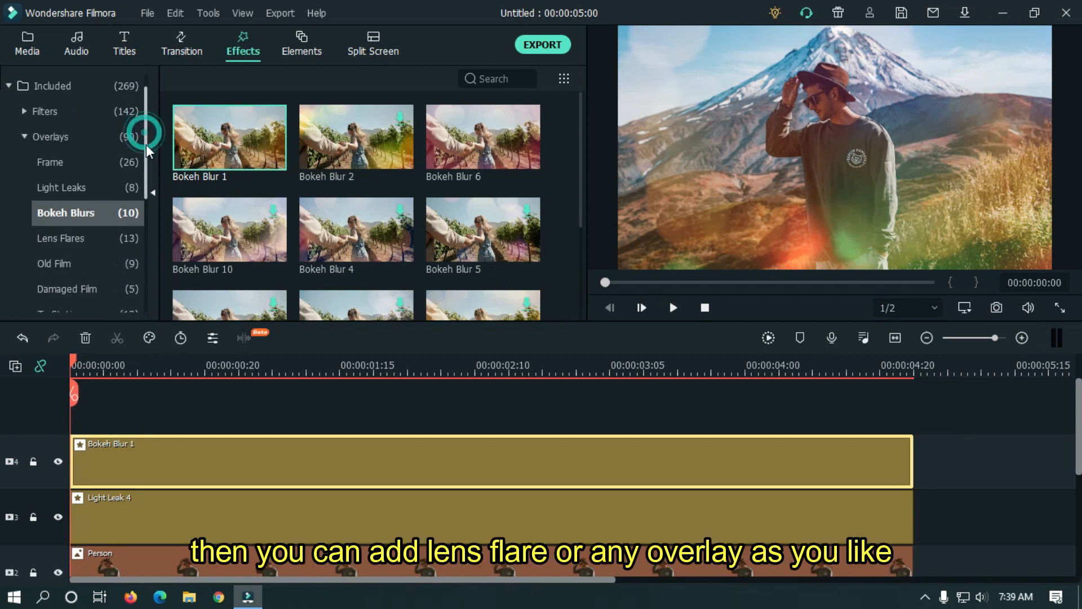
pyautogui.click(63, 238)
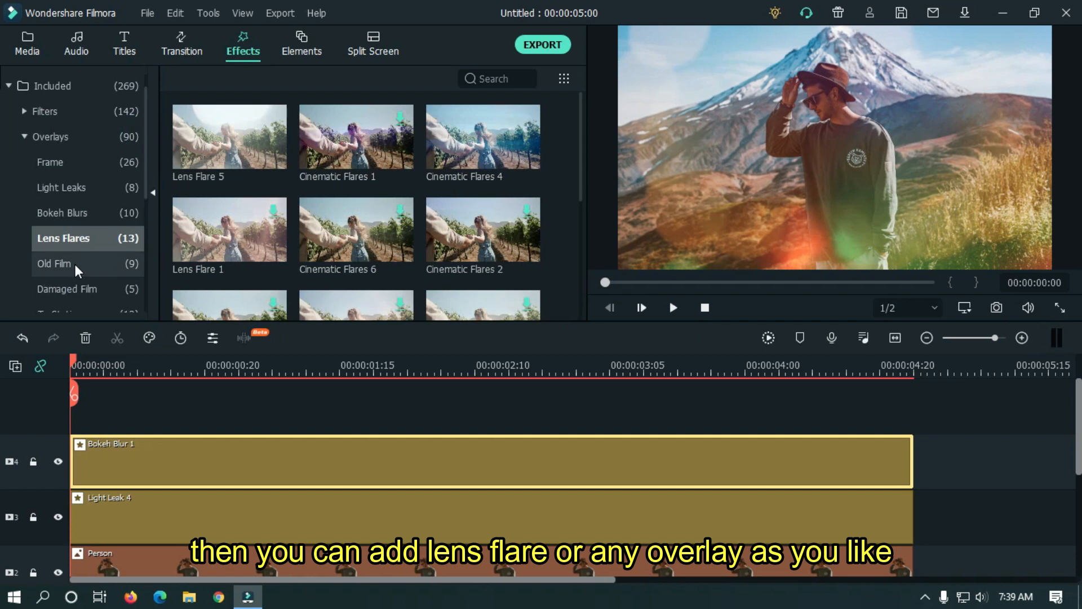
pyautogui.click(68, 288)
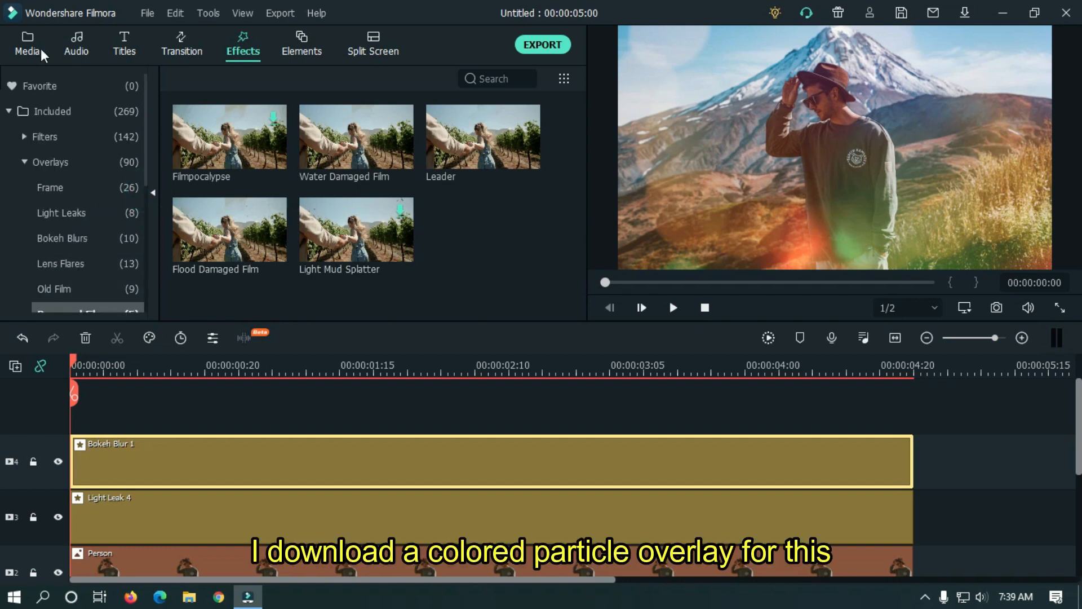
# - Import the colored snow particle overlay video into the project media
pyautogui.click(27, 44)
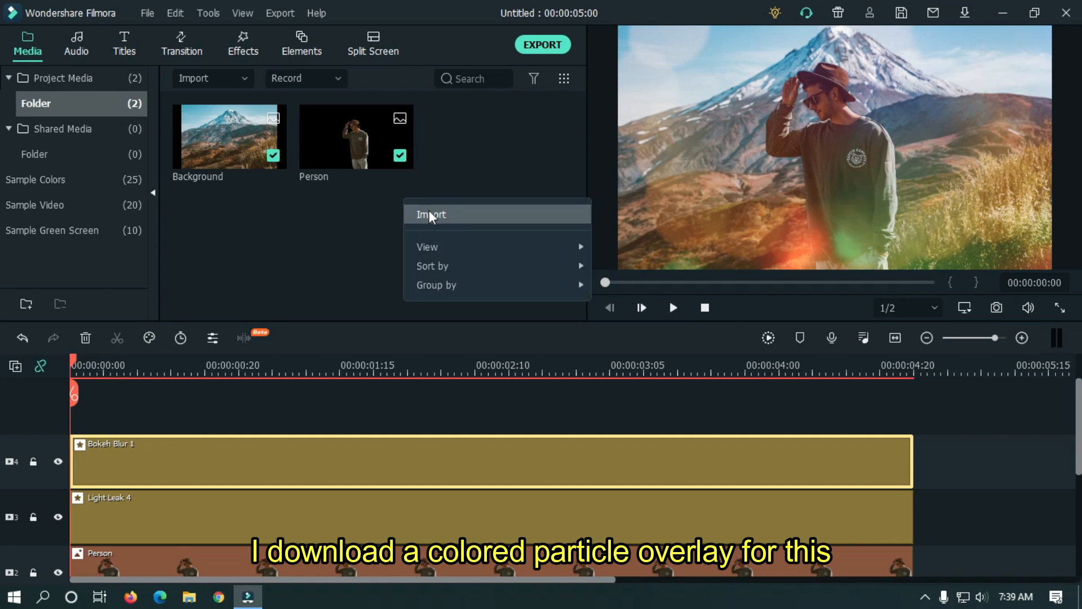
pyautogui.click(431, 215)
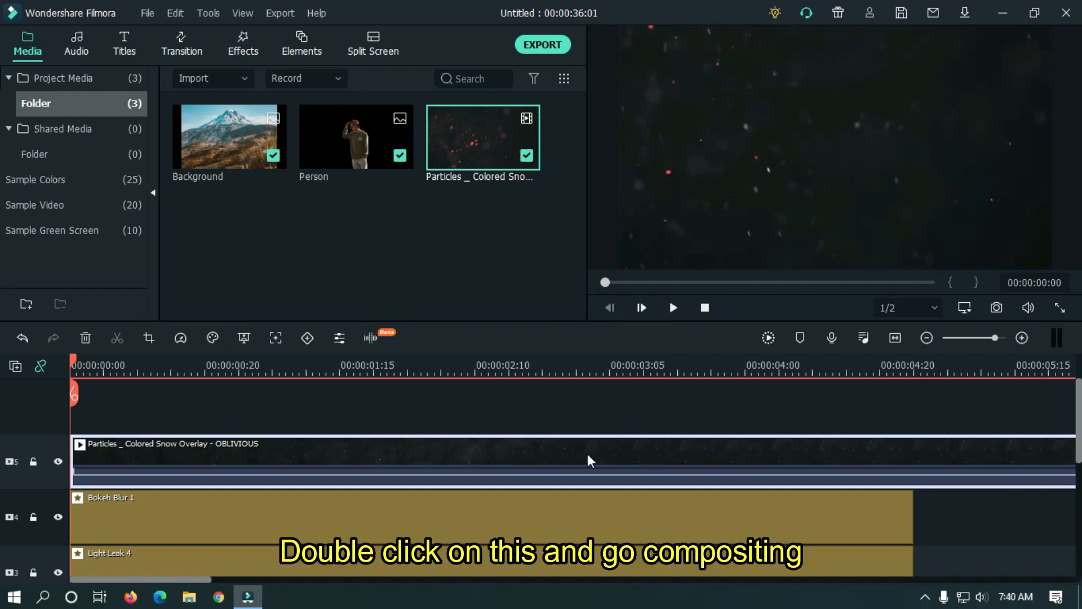
# - Set the particle clip's blending mode to Screen and render the timeline preview
pyautogui.doubleClick(587, 455)
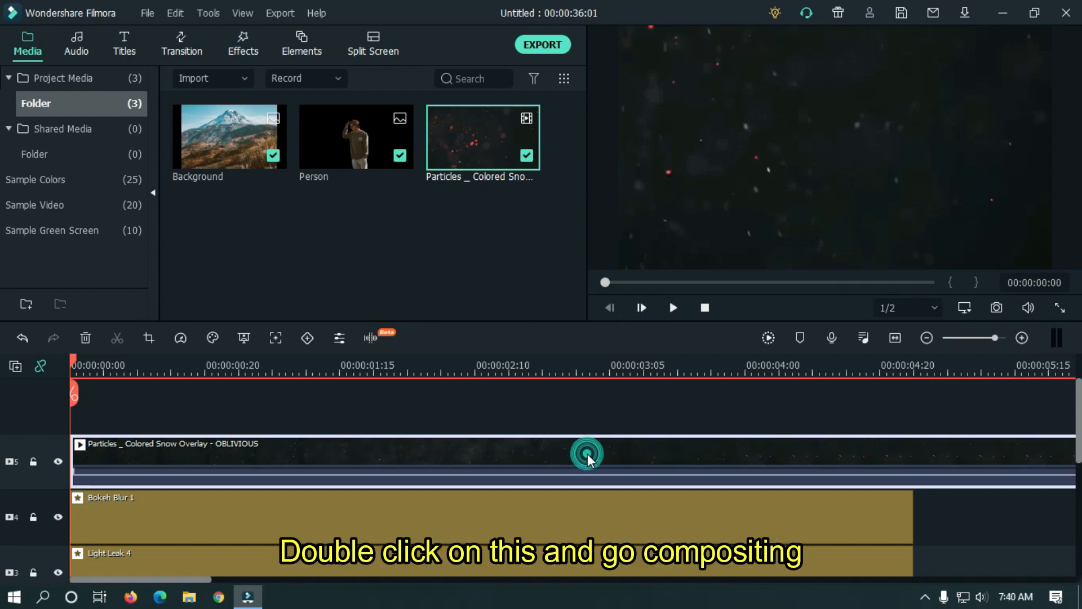
pyautogui.doubleClick(587, 454)
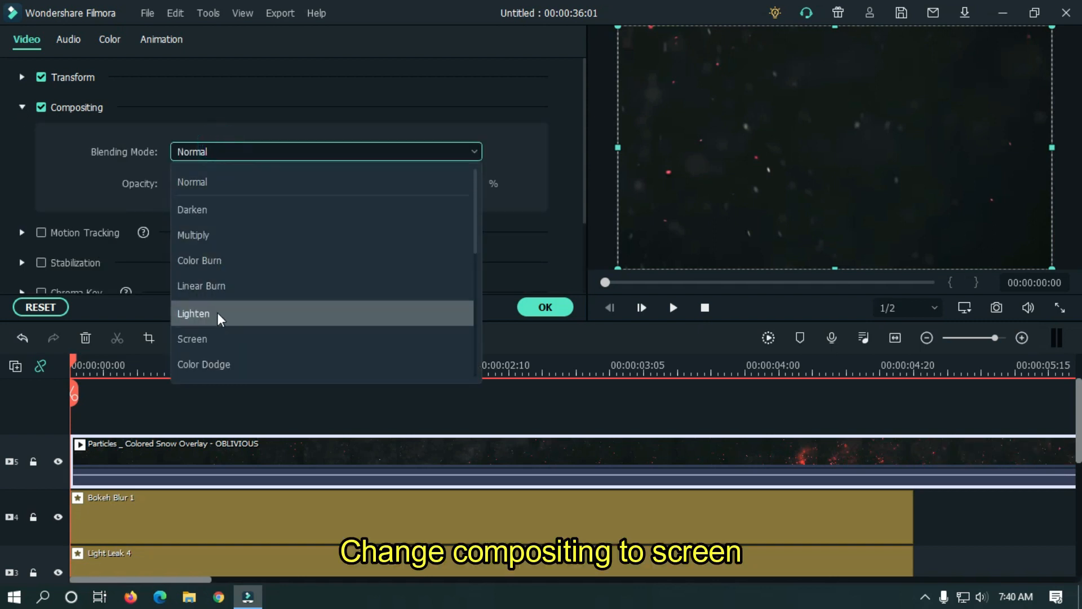
pyautogui.click(192, 338)
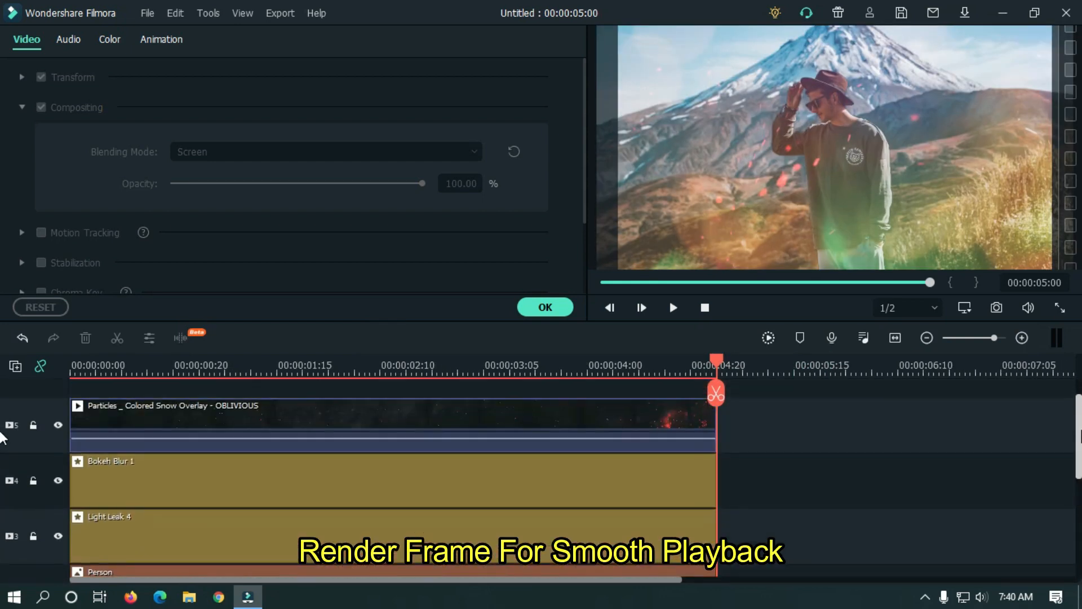
pyautogui.moveTo(768, 339)
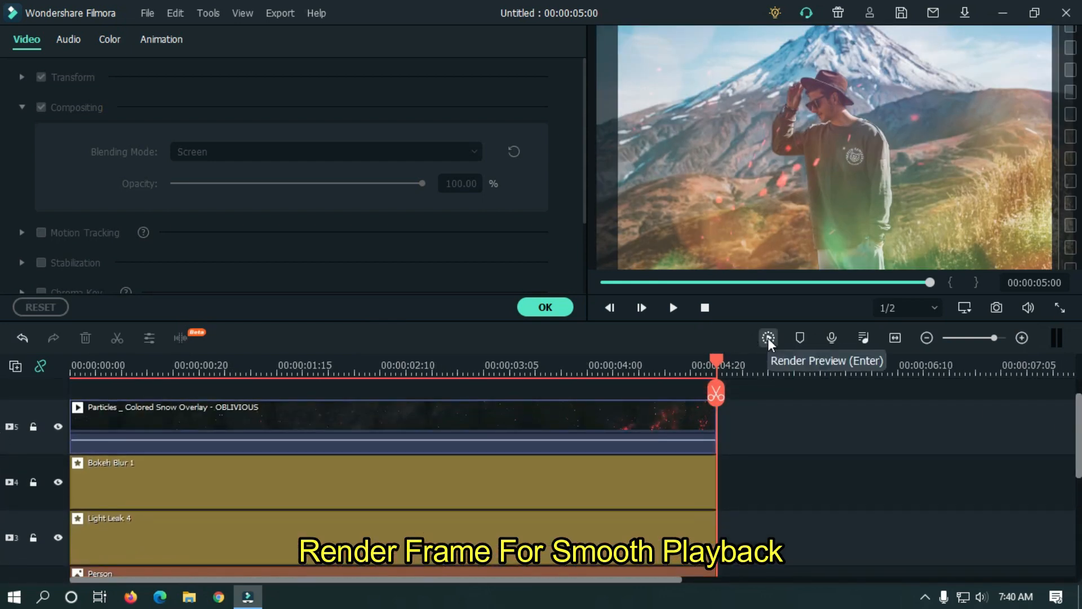
pyautogui.click(767, 337)
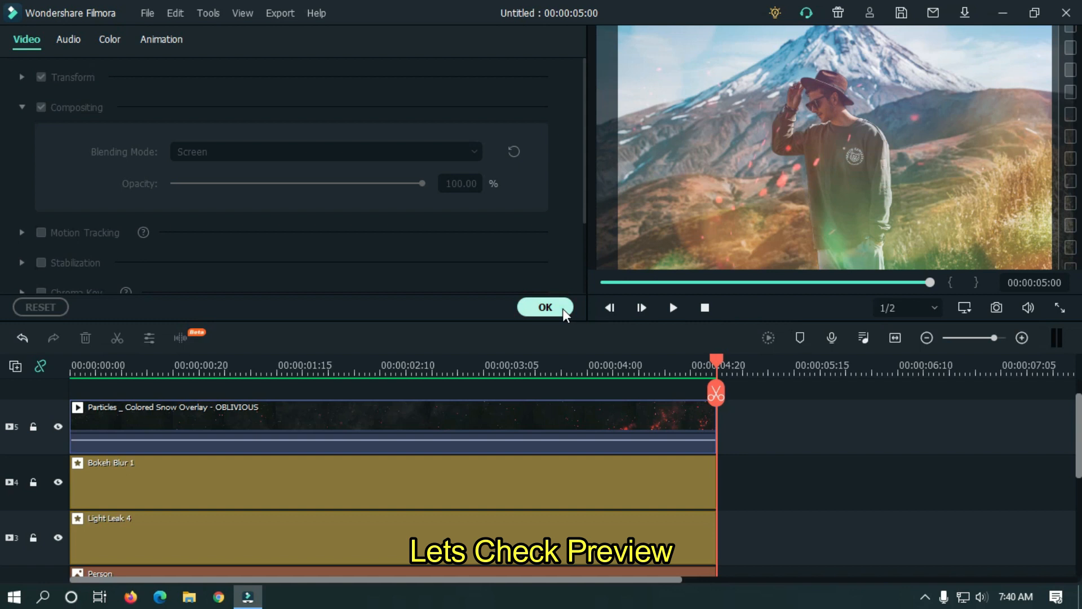
# - Preview the finished composite, then open Export and name the video '2D To 3D Parab'
pyautogui.click(544, 307)
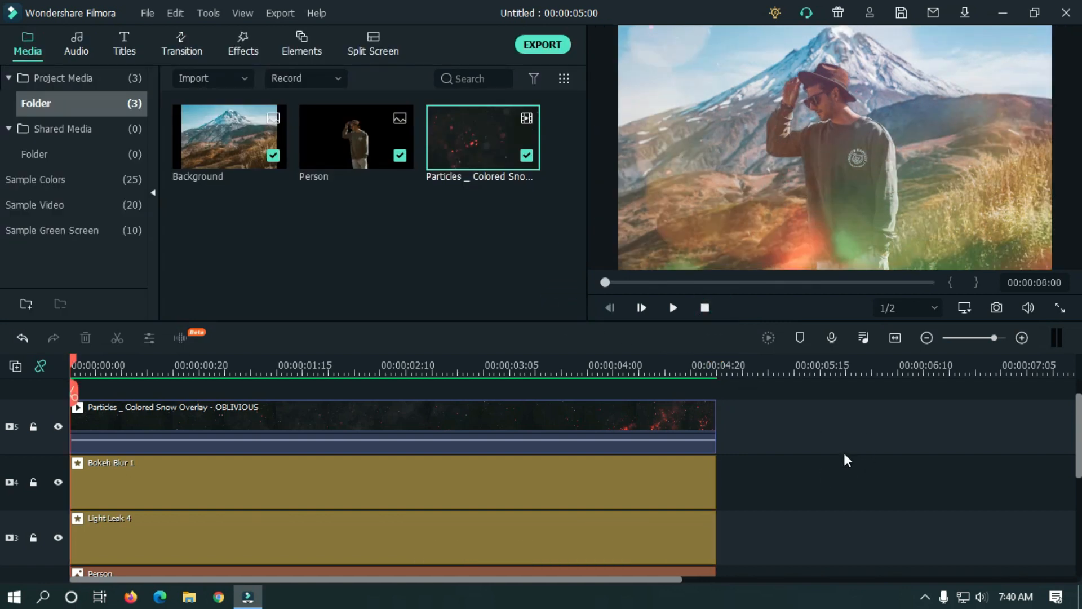
pyautogui.click(673, 308)
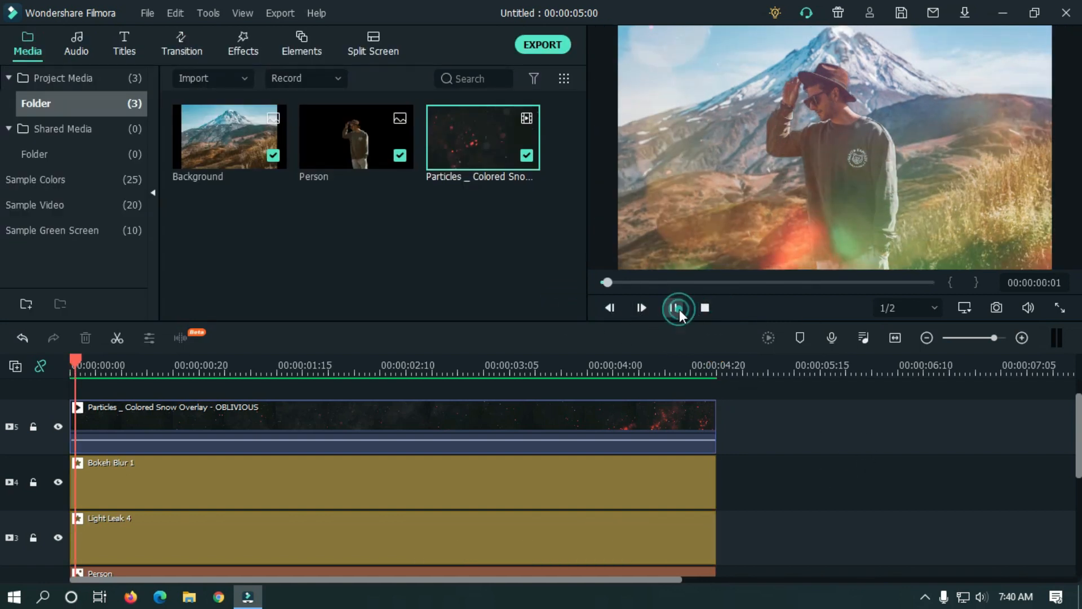
pyautogui.click(675, 307)
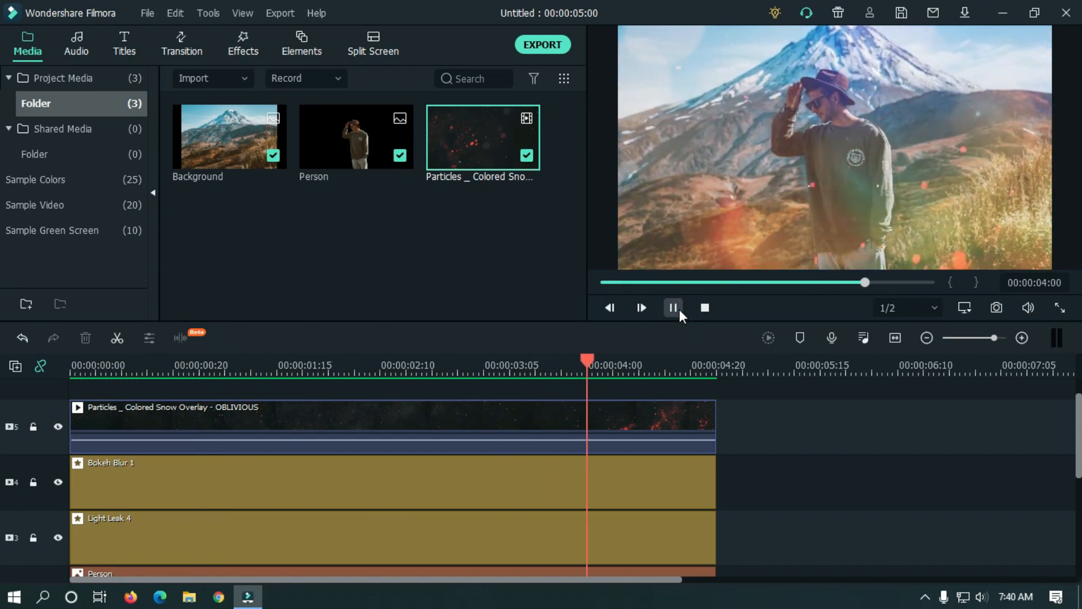
pyautogui.click(705, 307)
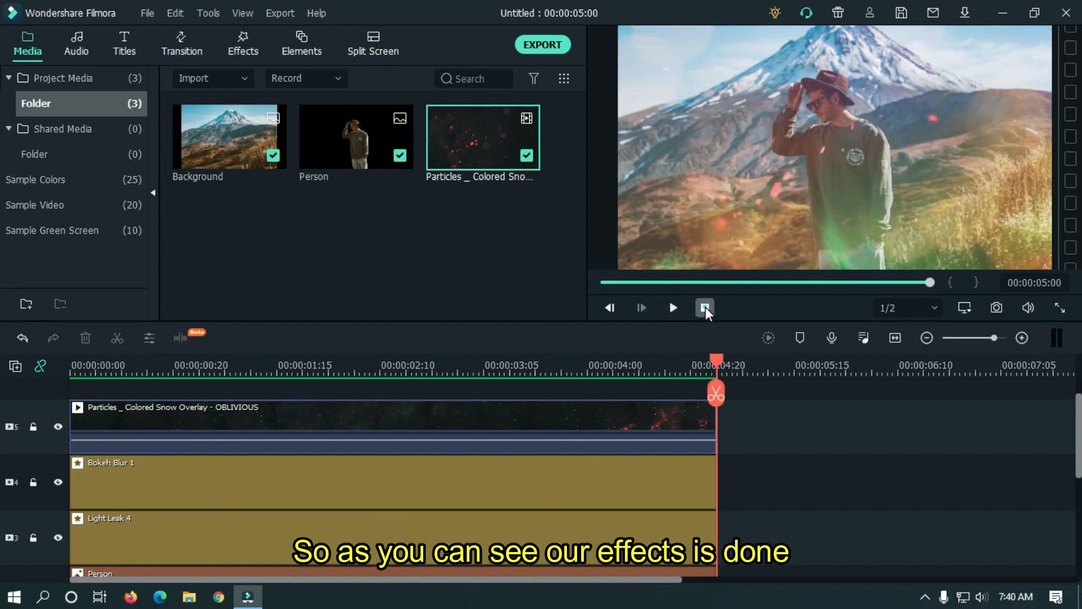
pyautogui.click(673, 307)
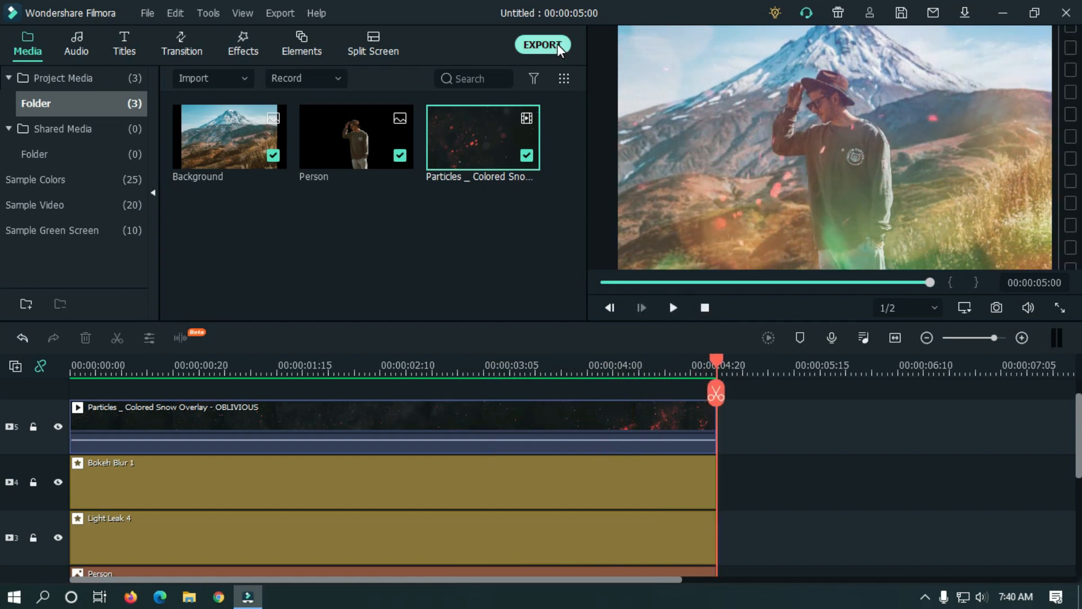
pyautogui.click(542, 44)
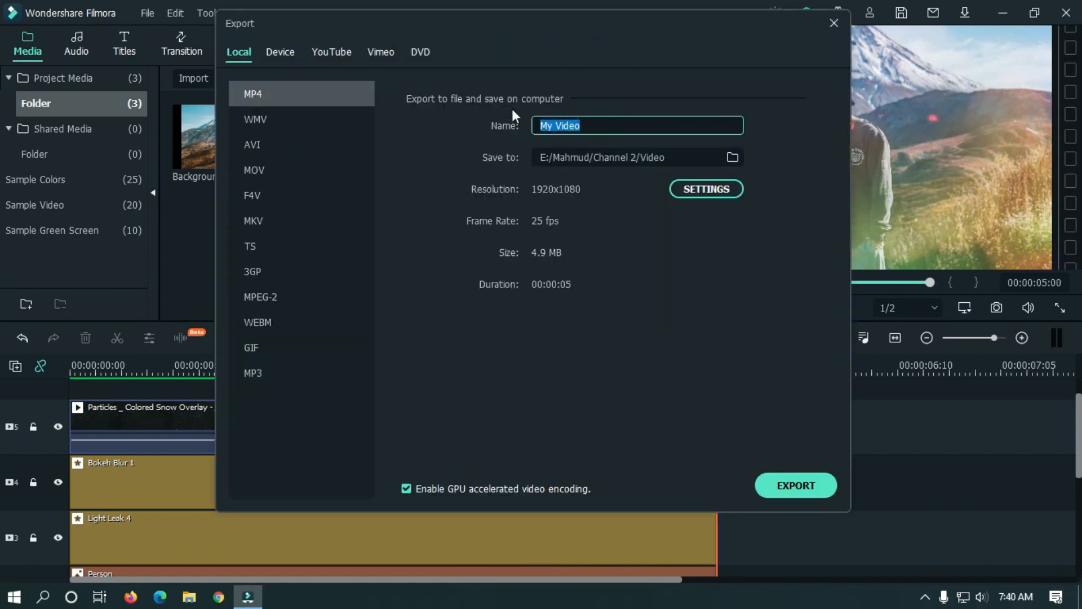
pyautogui.write('2D To 3D Parab')
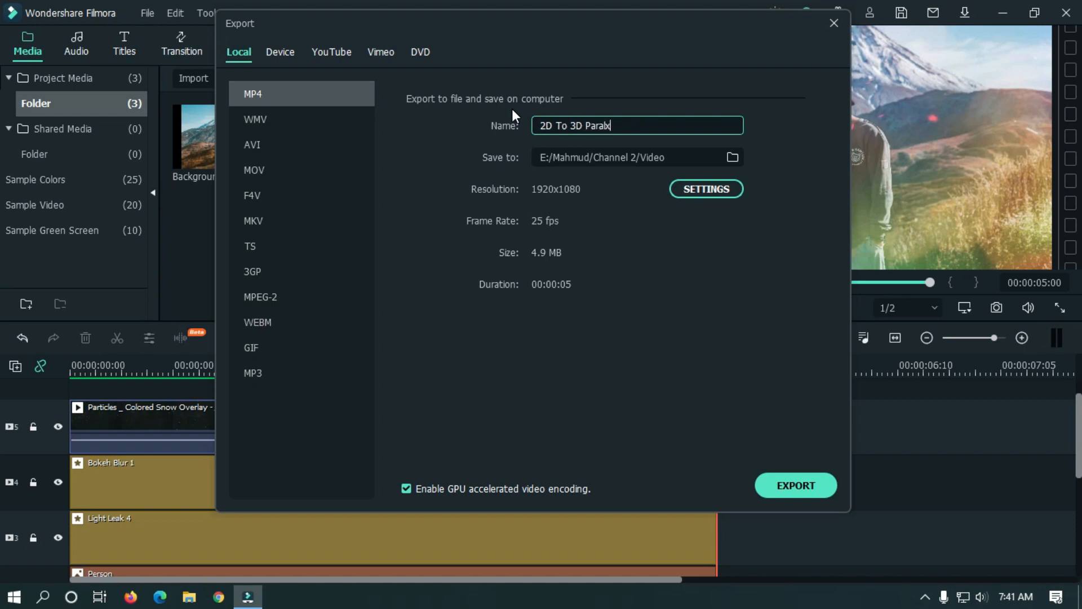